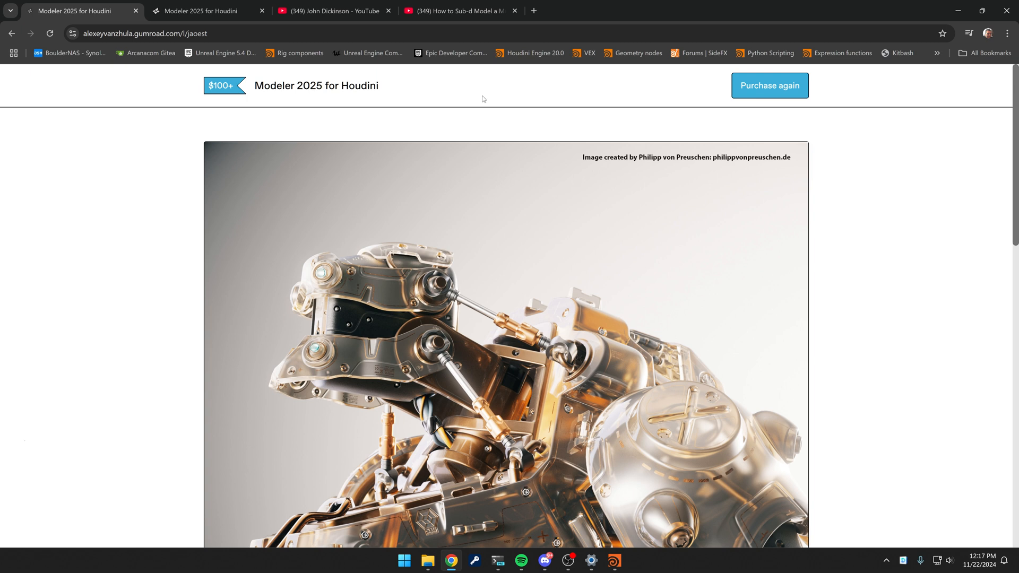
{"action": "mouse_move", "coordinate": [456, 131]}
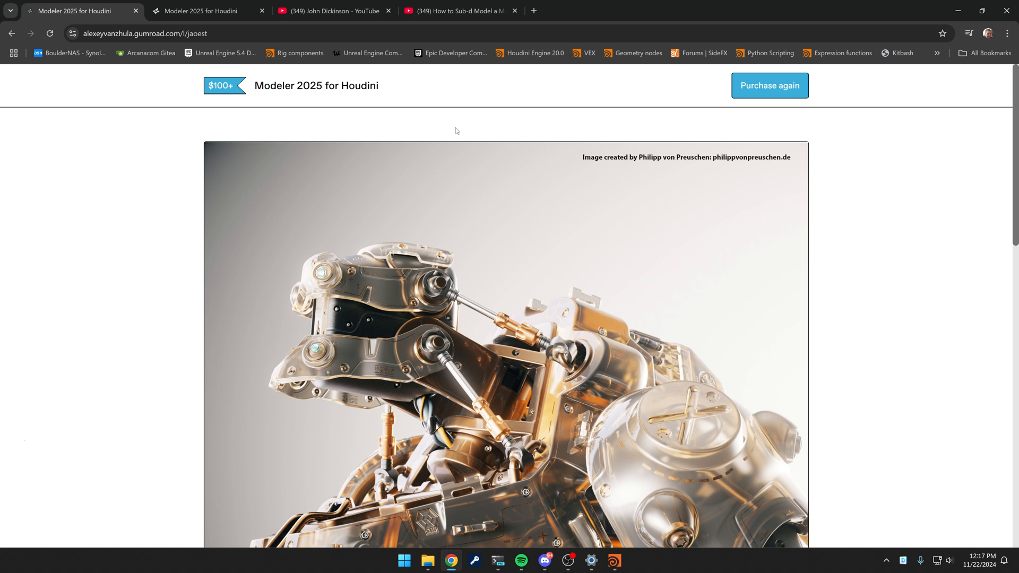
{"action": "mouse_move", "coordinate": [402, 111]}
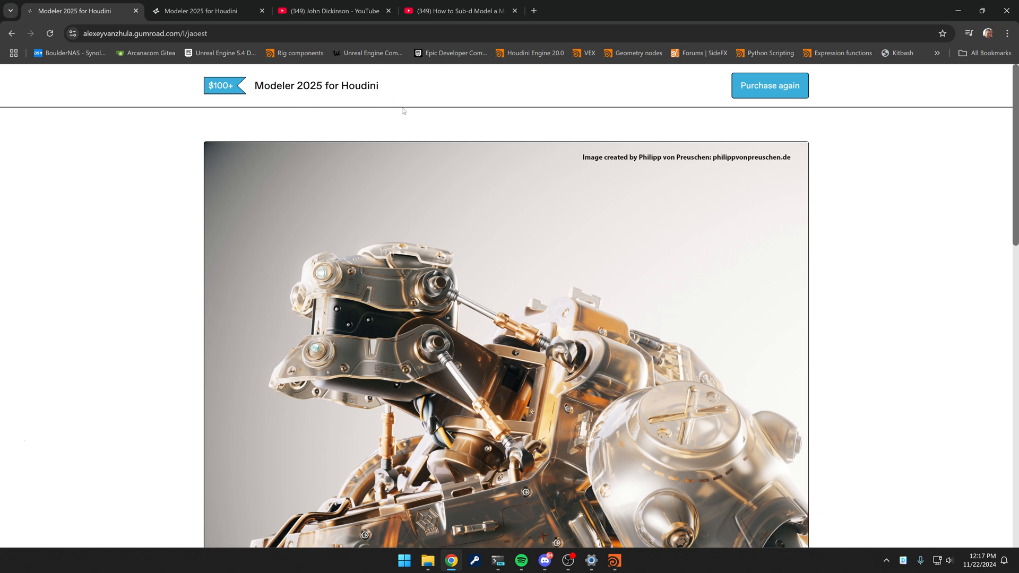
Browse the channel's Videos list and switch to the male clevis sub-d tutorial tab
{"action": "scroll", "scroll_direction": "down", "scroll_amount": 3}
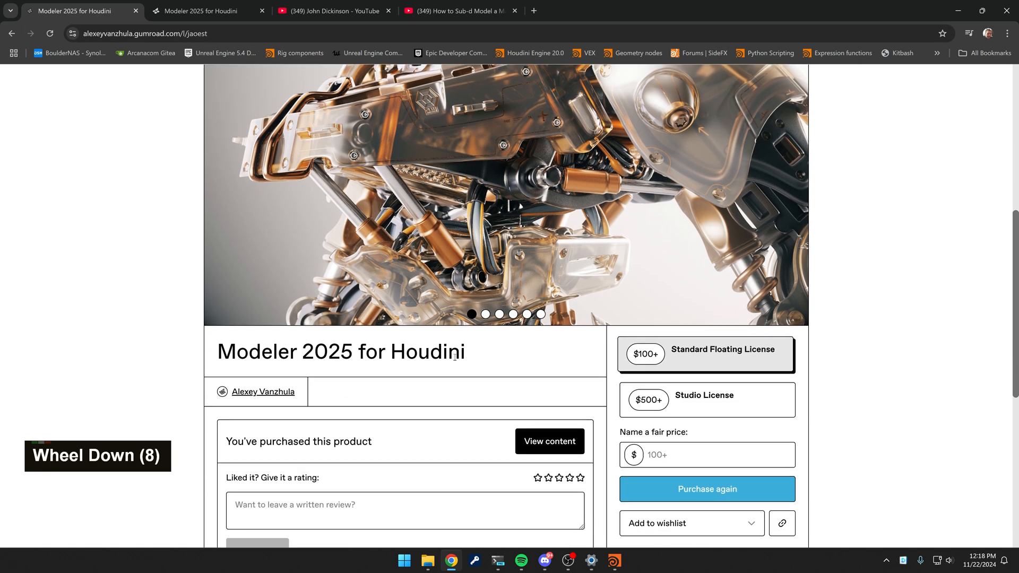
{"action": "scroll", "scroll_direction": "down", "scroll_amount": 3}
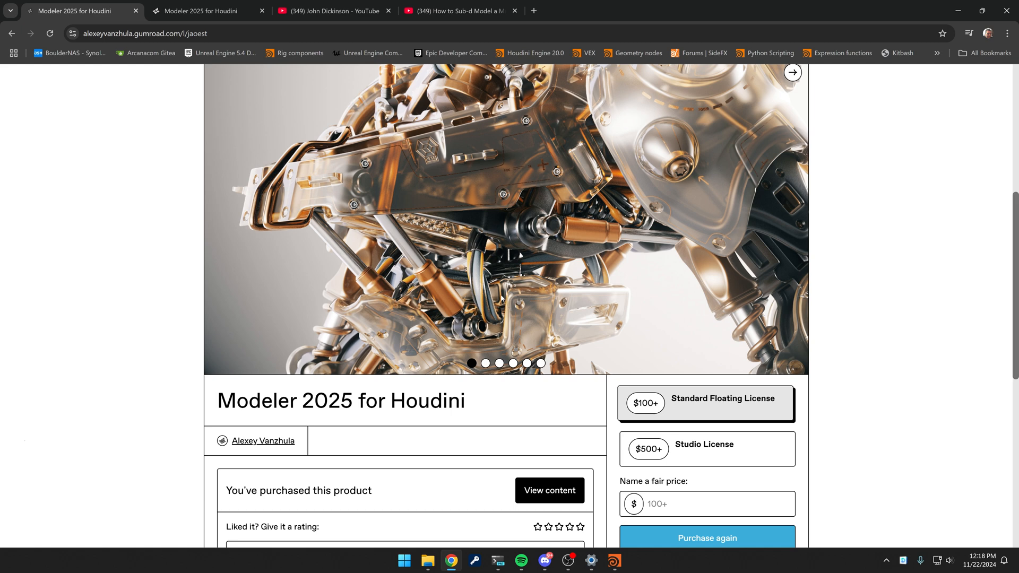
{"action": "scroll", "scroll_direction": "up", "scroll_amount": 3}
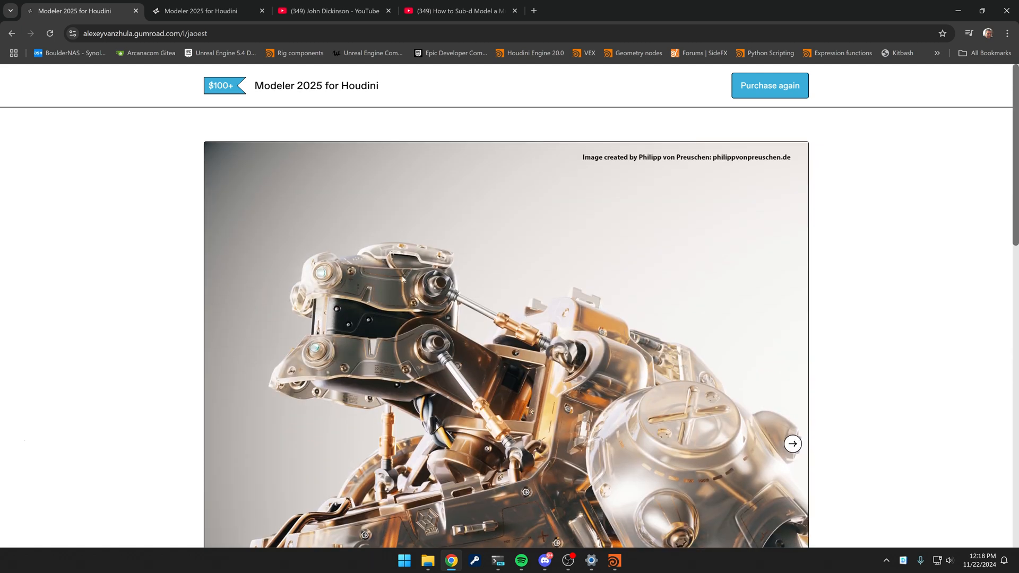
{"action": "left_click", "coordinate": [331, 11]}
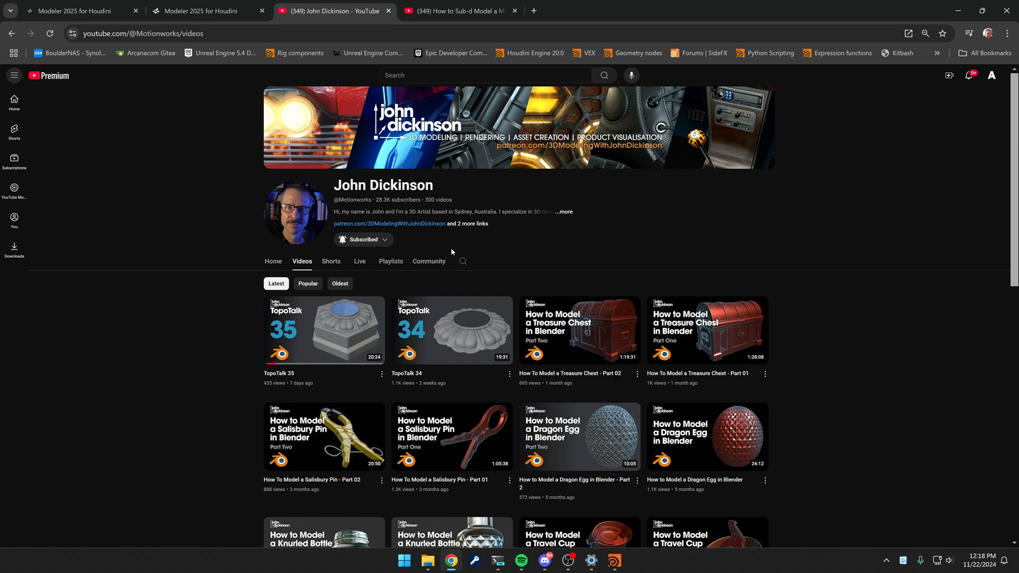
{"action": "scroll", "scroll_direction": "down", "scroll_amount": 3}
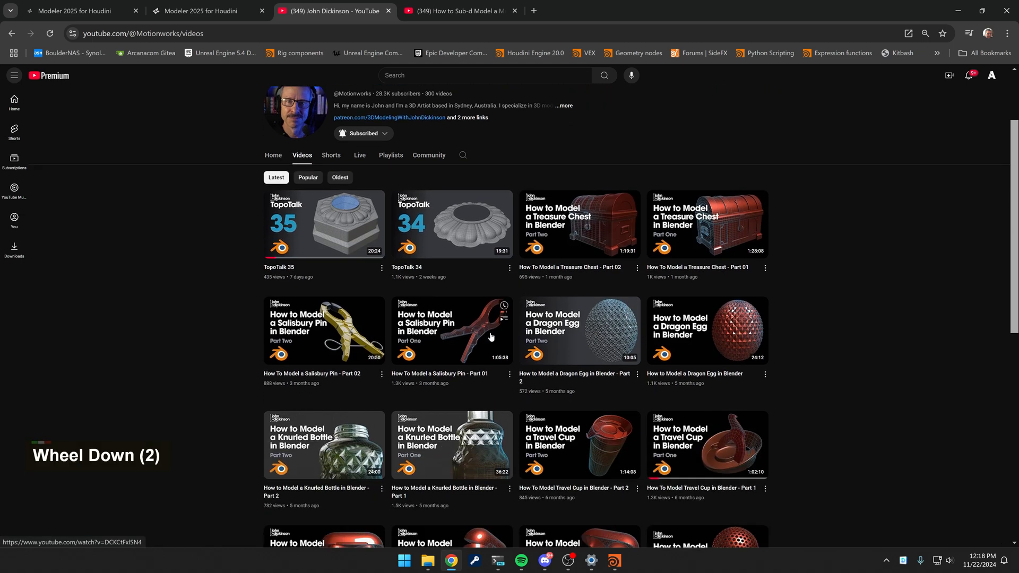
{"action": "scroll", "scroll_direction": "up", "scroll_amount": 3}
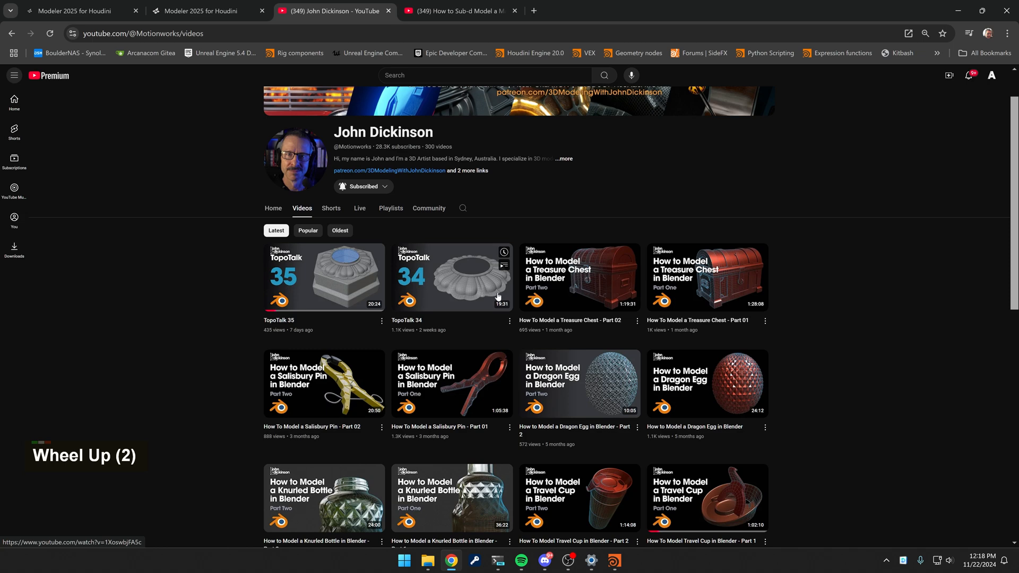
{"action": "scroll", "scroll_direction": "down", "scroll_amount": 3}
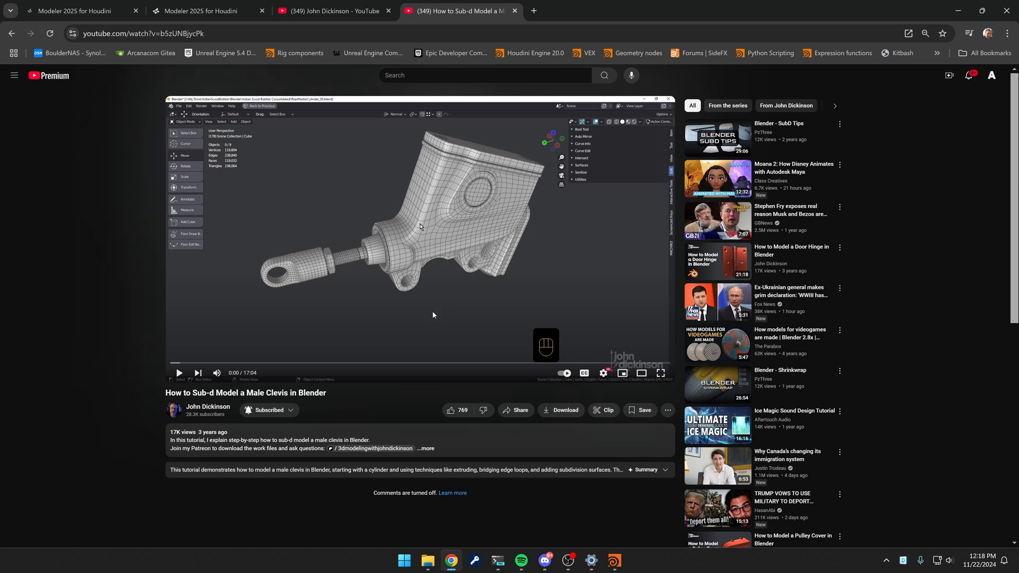
{"action": "mouse_move", "coordinate": [429, 287]}
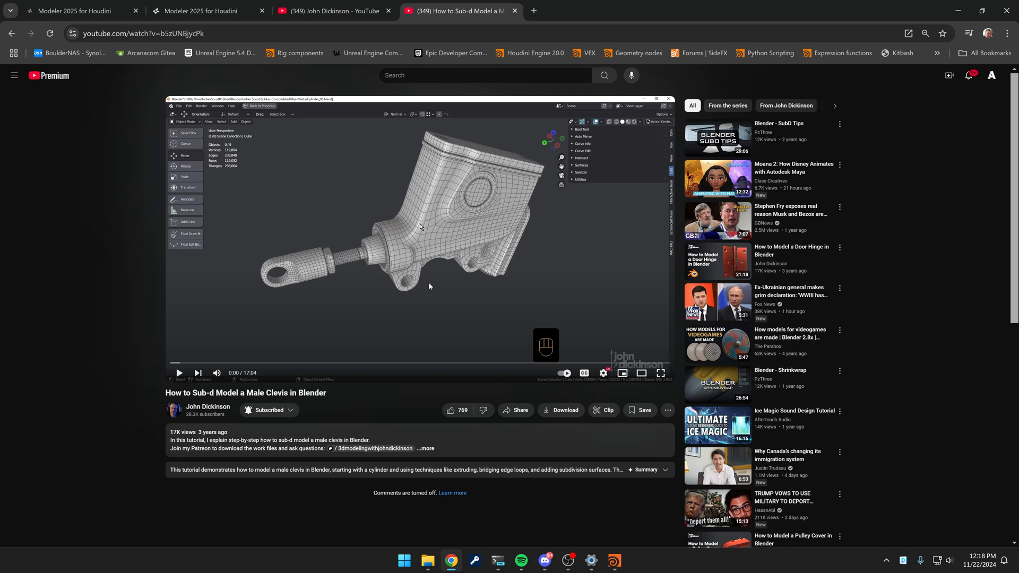
{"action": "mouse_move", "coordinate": [300, 288]}
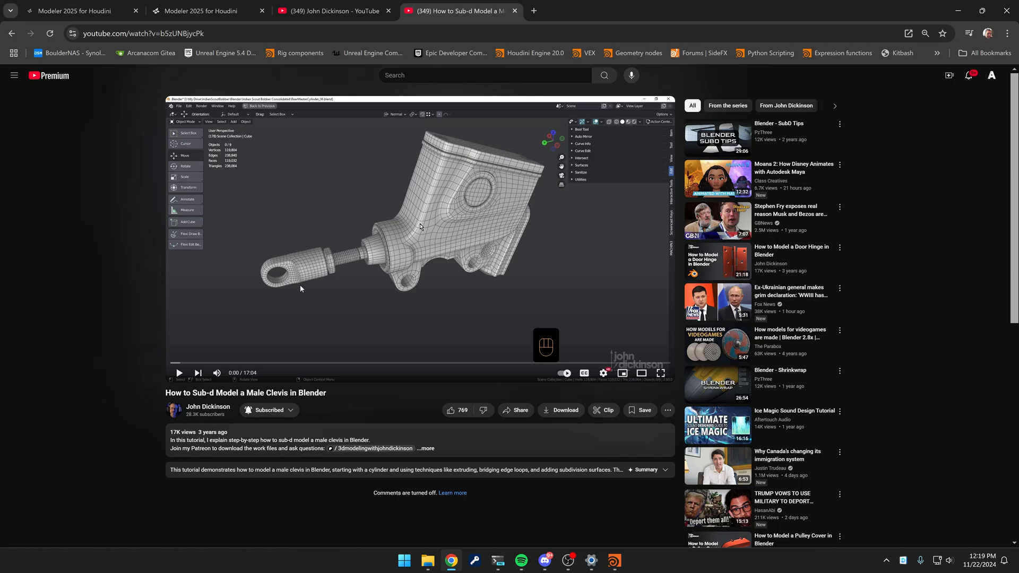
{"action": "key", "text": "alt+tab"}
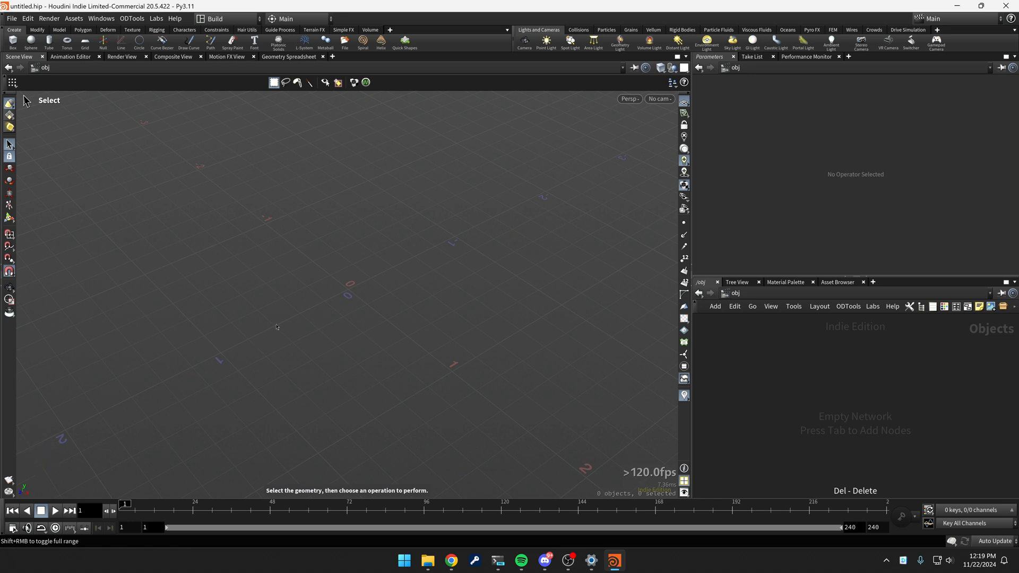
{"action": "mouse_move", "coordinate": [266, 229]}
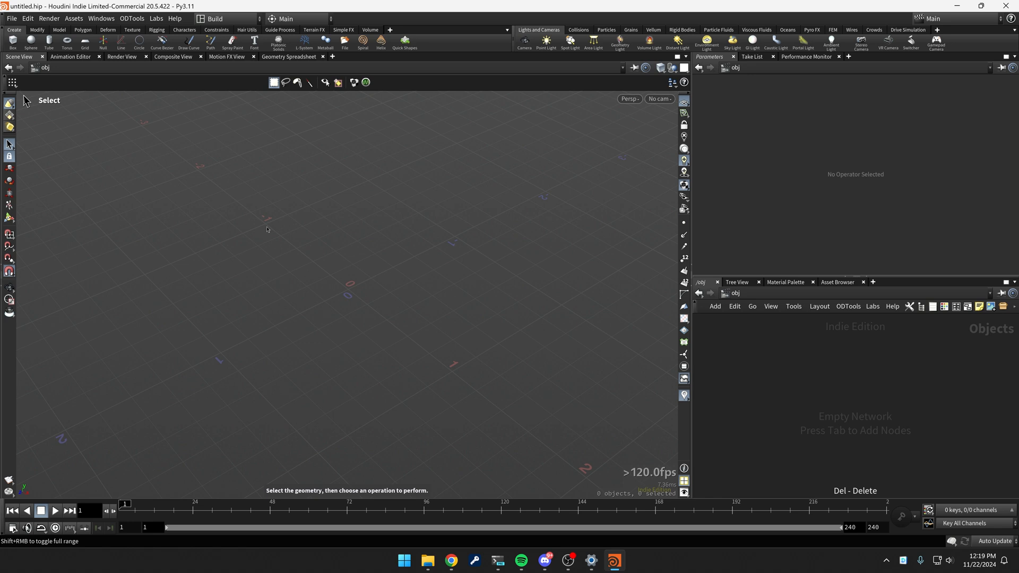
{"action": "mouse_move", "coordinate": [218, 166]}
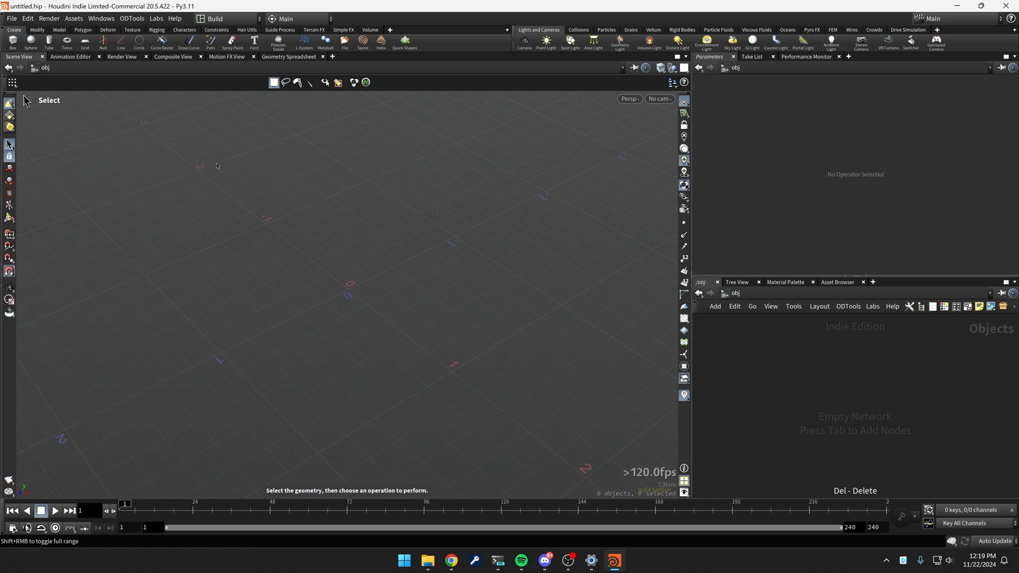
{"action": "mouse_move", "coordinate": [241, 168]}
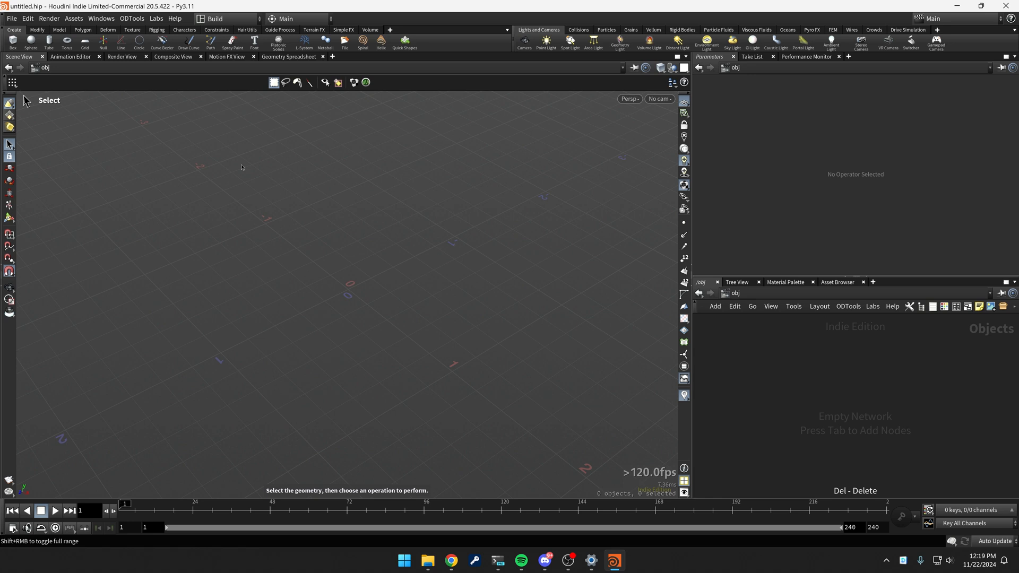
{"action": "left_click", "coordinate": [224, 18]}
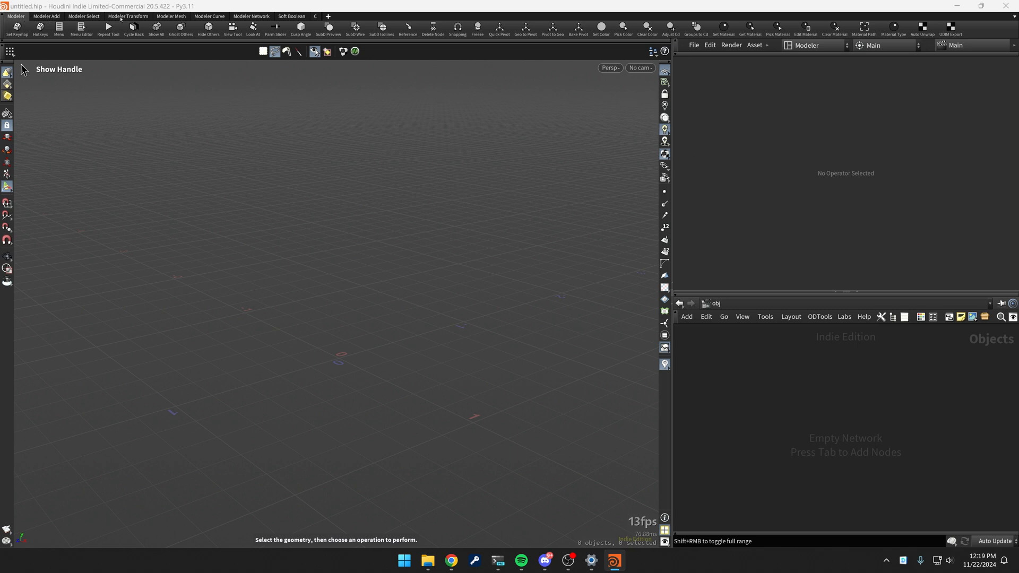
Show the Modeler Select shelf, then the Modeler Transform shelf with its tools
{"action": "left_click", "coordinate": [83, 16]}
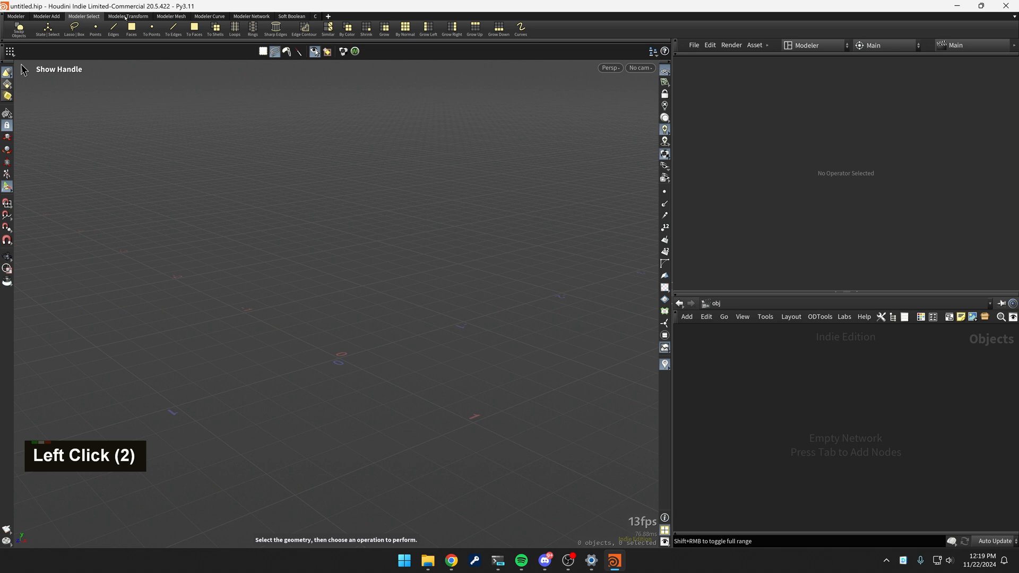
{"action": "left_click", "coordinate": [128, 16]}
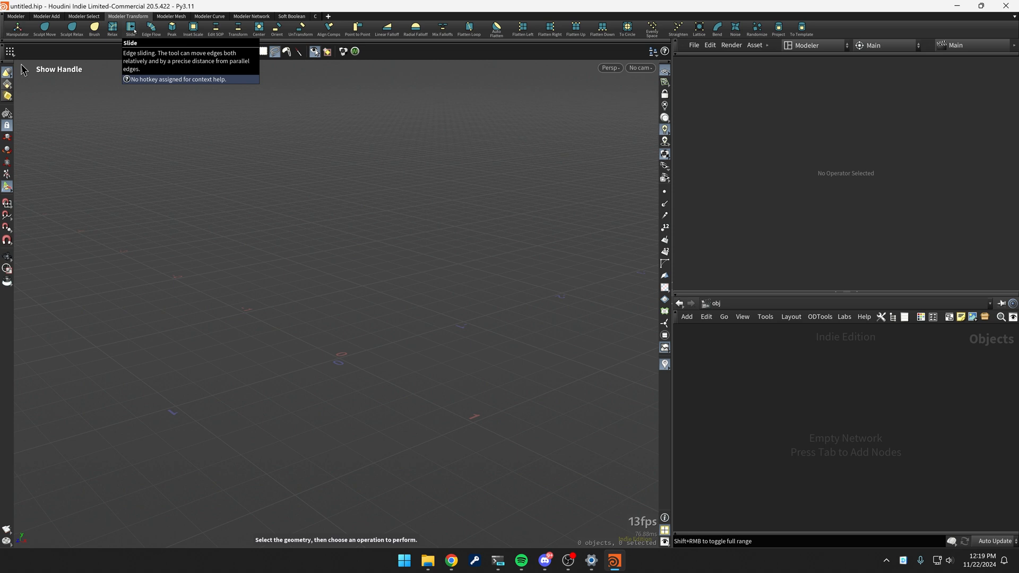
{"action": "mouse_move", "coordinate": [151, 29]}
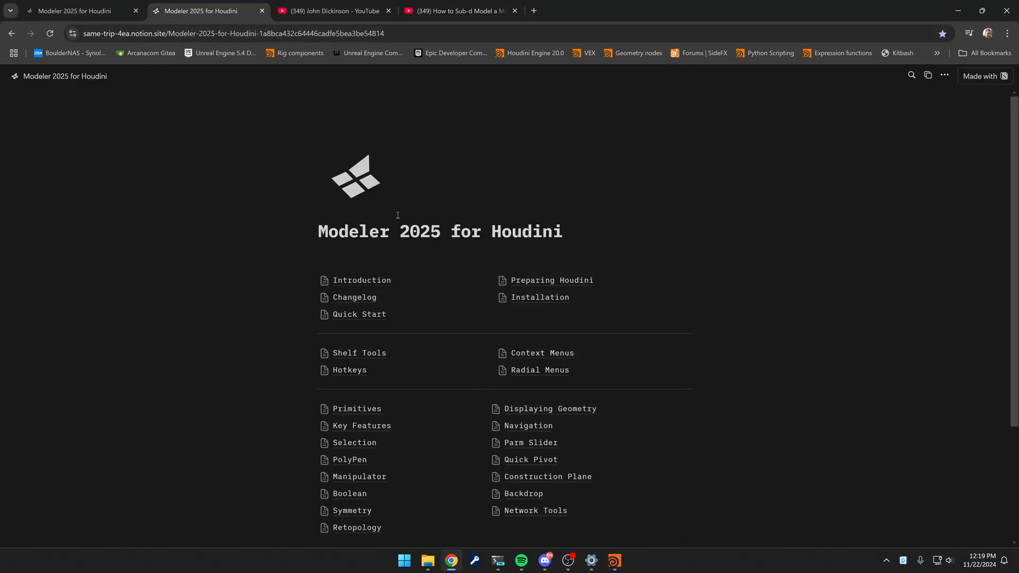
{"action": "mouse_move", "coordinate": [361, 280]}
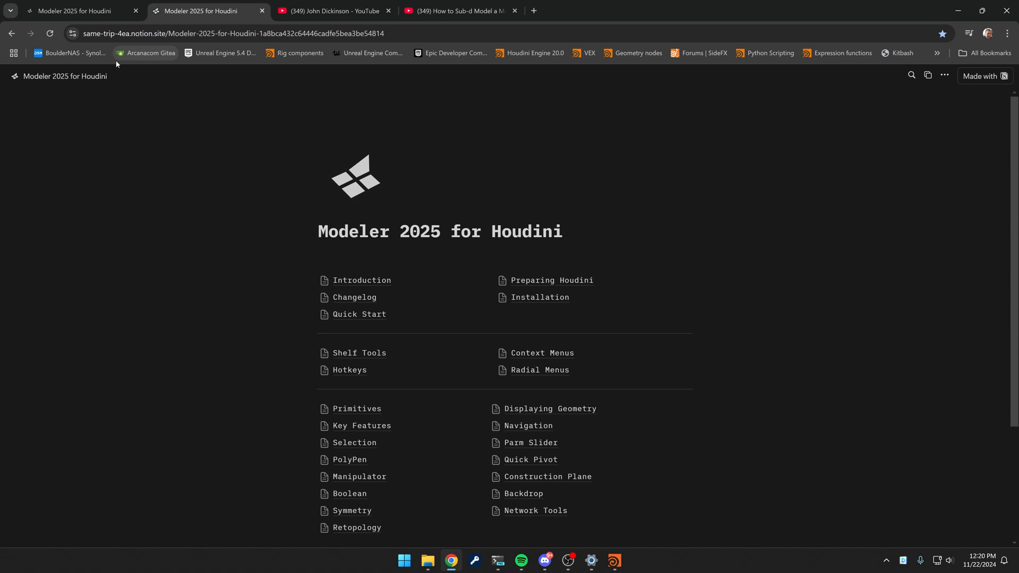
Switch to the browser tab showing the Modeler 2025 Notion documentation home
{"action": "key", "text": "alt"}
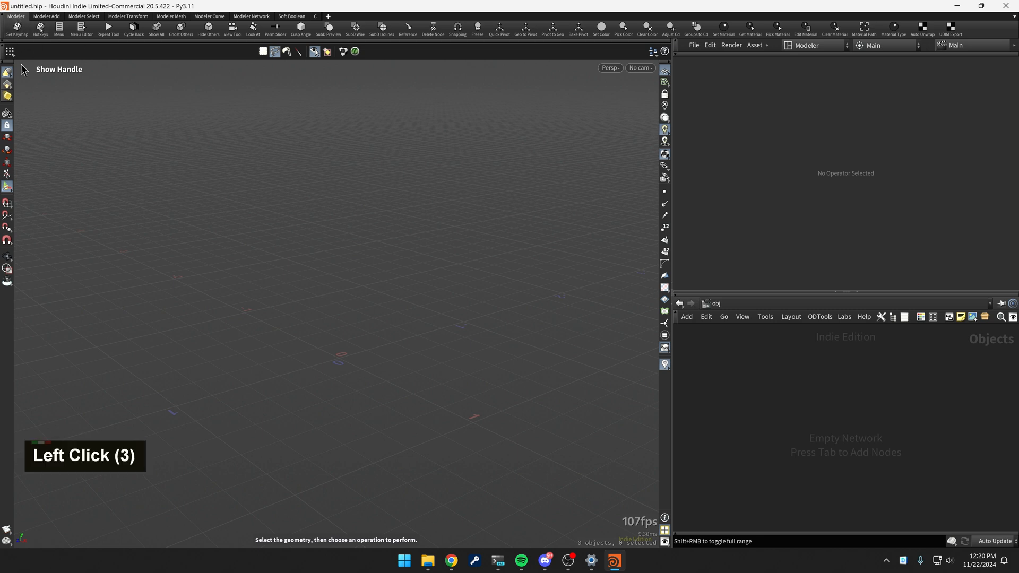
{"action": "left_click", "coordinate": [17, 27]}
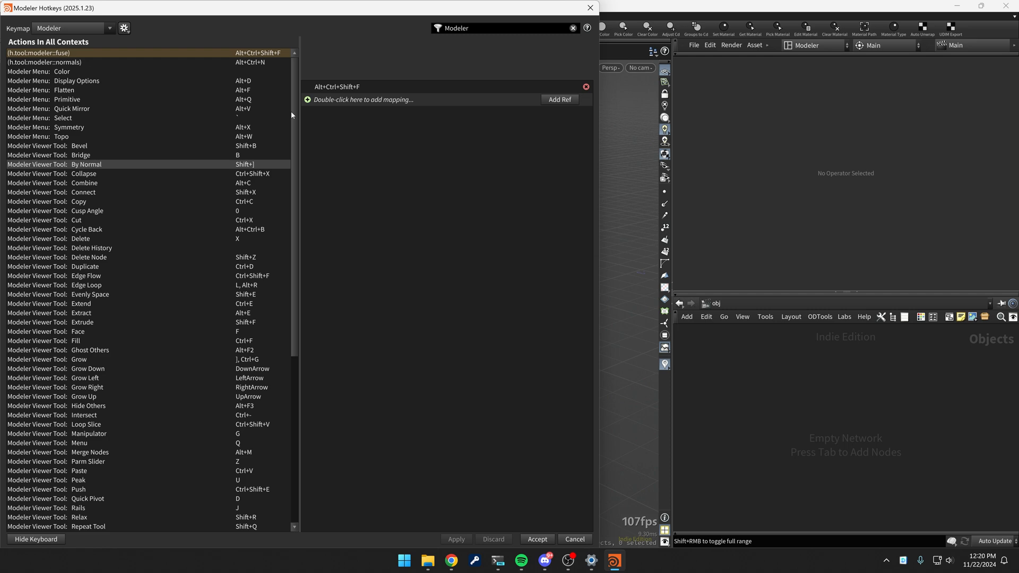
{"action": "scroll", "scroll_direction": "down", "scroll_amount": 3}
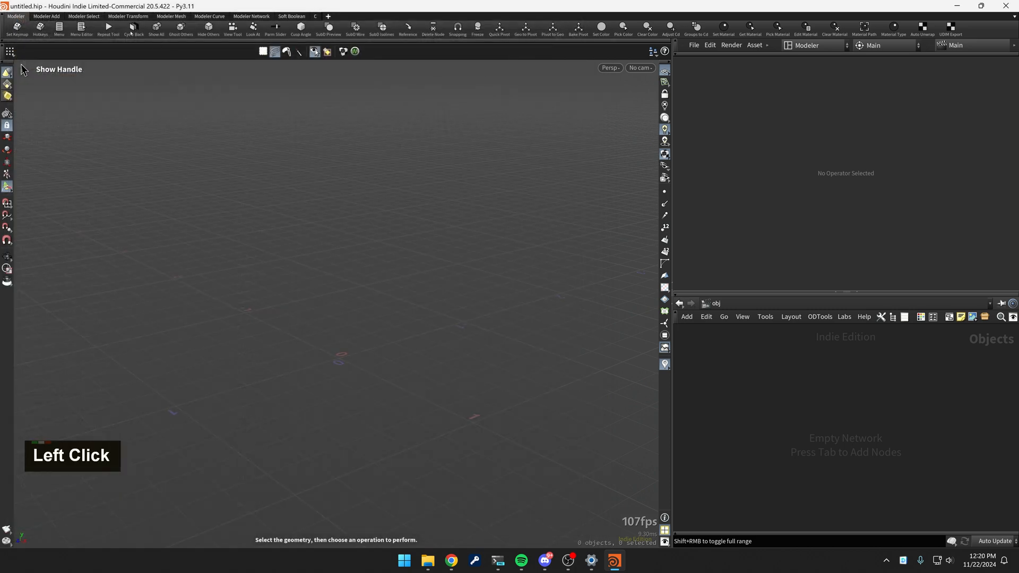
{"action": "left_click", "coordinate": [83, 16]}
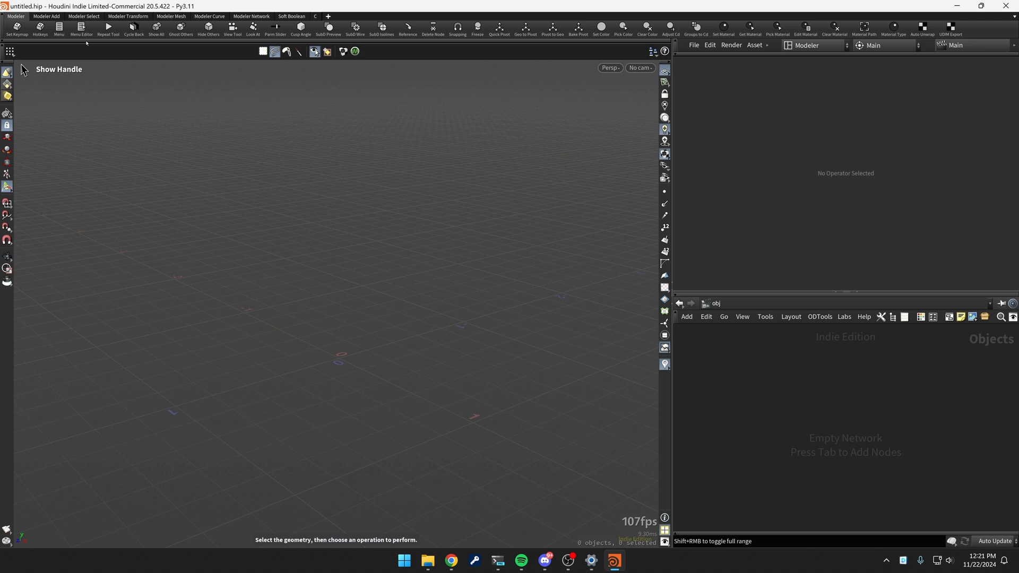
{"action": "mouse_move", "coordinate": [434, 312]}
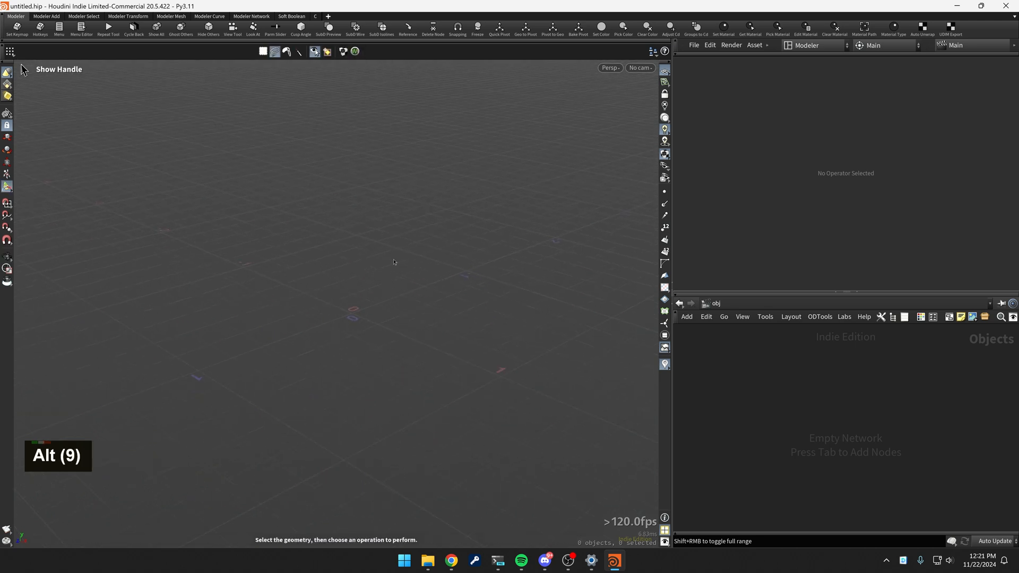
Create a QTube cylinder from the Alt+Q primitive radial menu
{"action": "key", "text": "alt+q"}
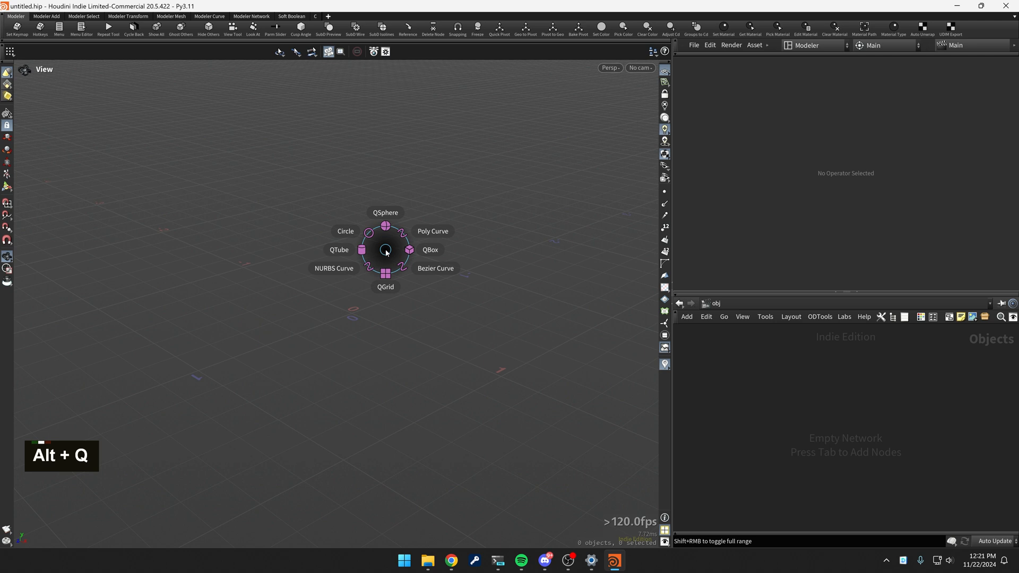
{"action": "key", "text": "alt"}
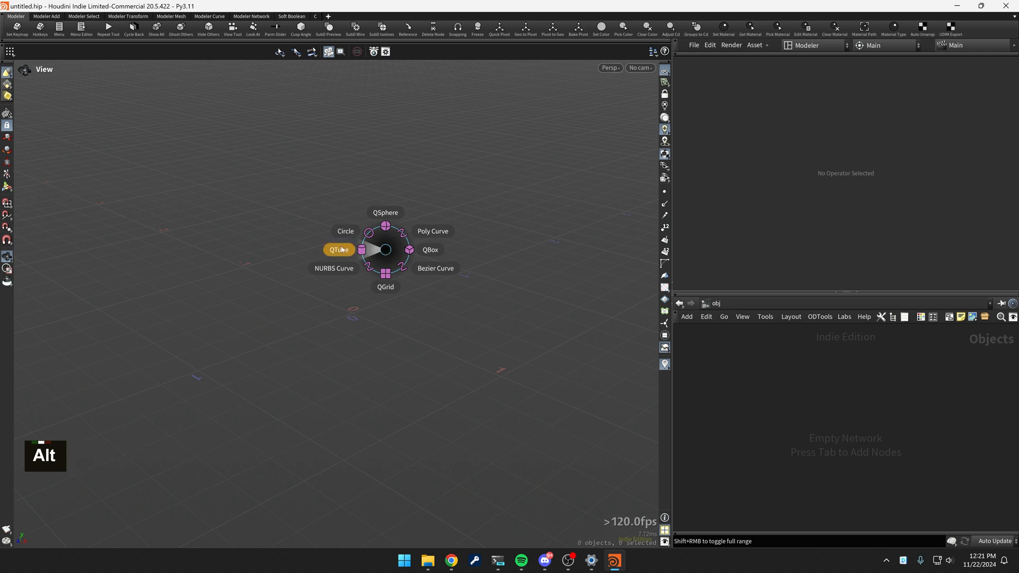
{"action": "left_click", "coordinate": [339, 250]}
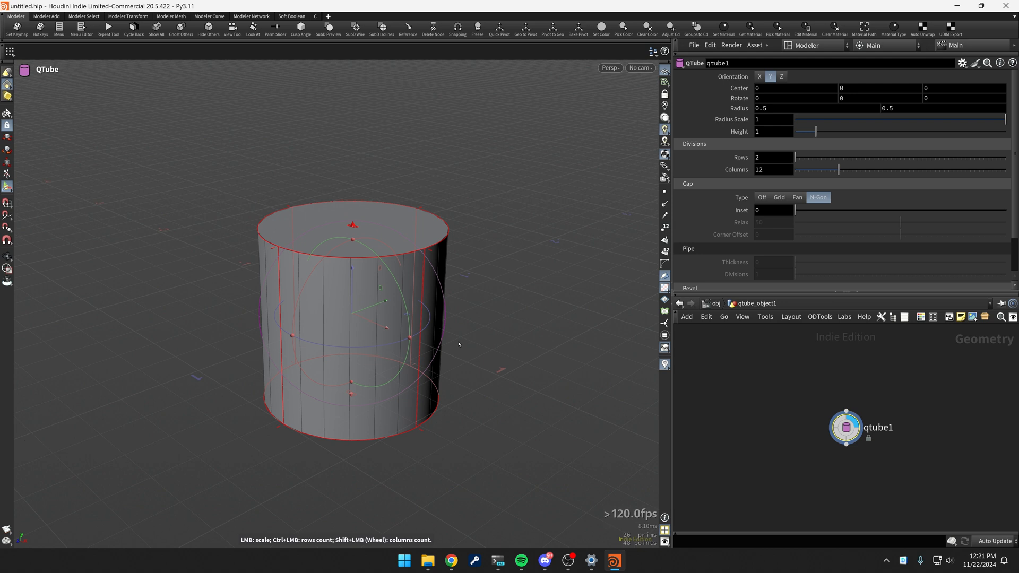
{"action": "mouse_move", "coordinate": [486, 323]}
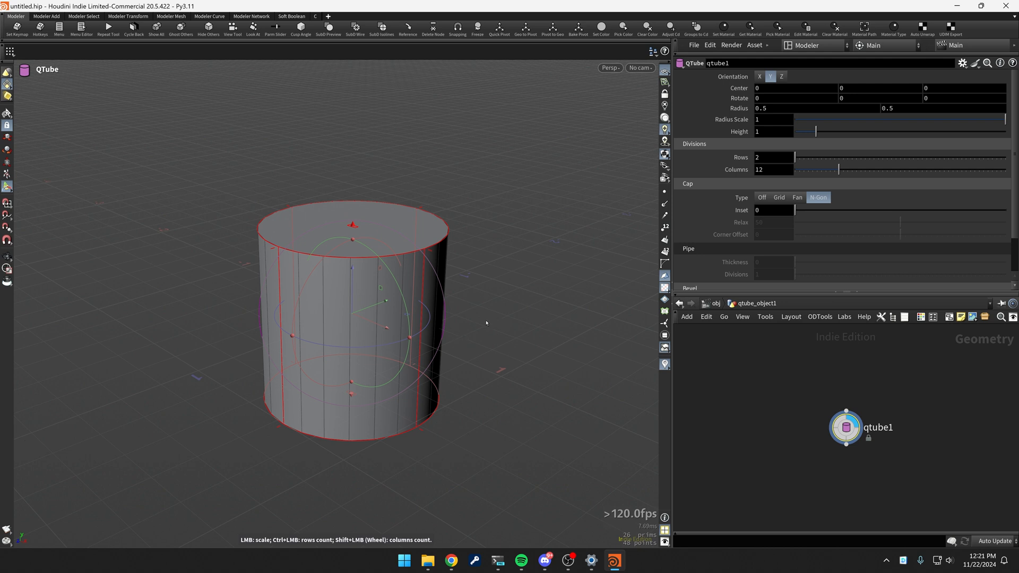
{"action": "mouse_move", "coordinate": [488, 324]}
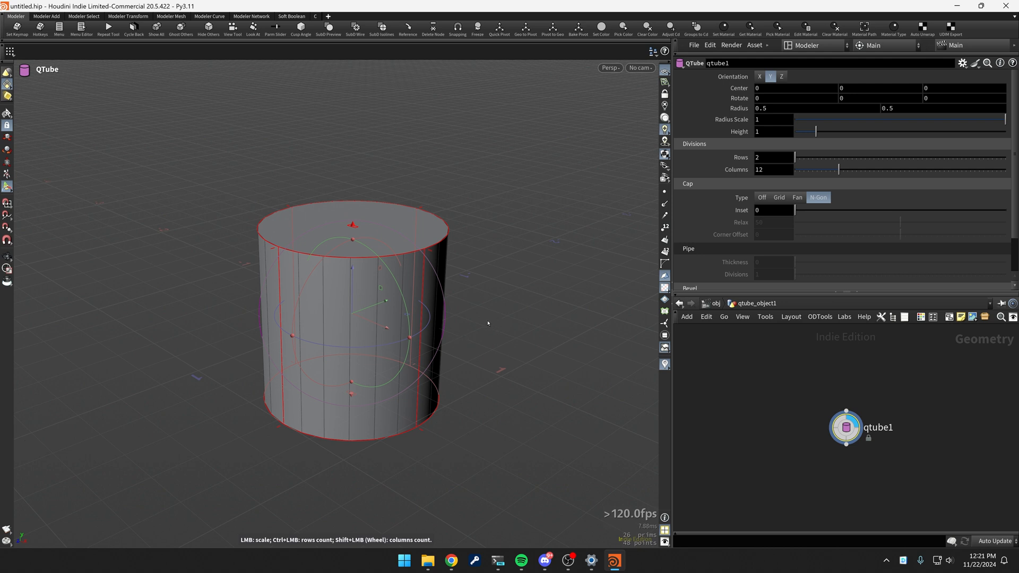
{"action": "mouse_move", "coordinate": [489, 323]}
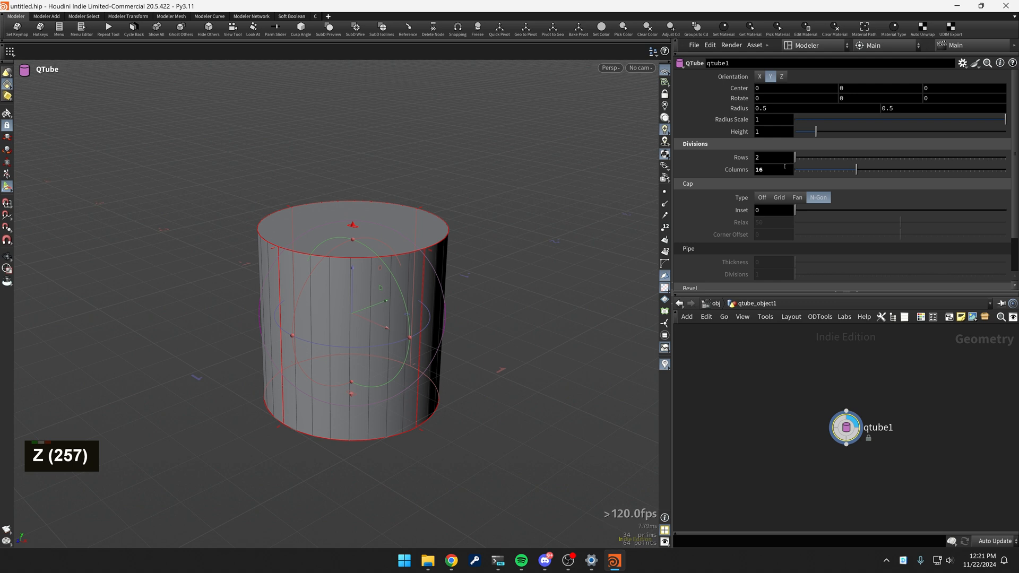
{"action": "mouse_move", "coordinate": [524, 297]}
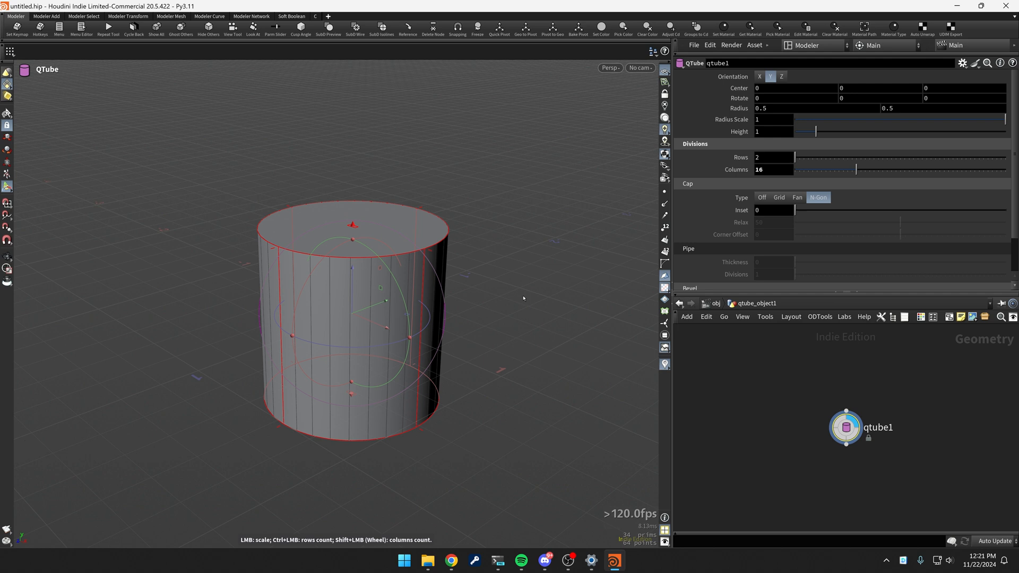
{"action": "mouse_move", "coordinate": [523, 295]}
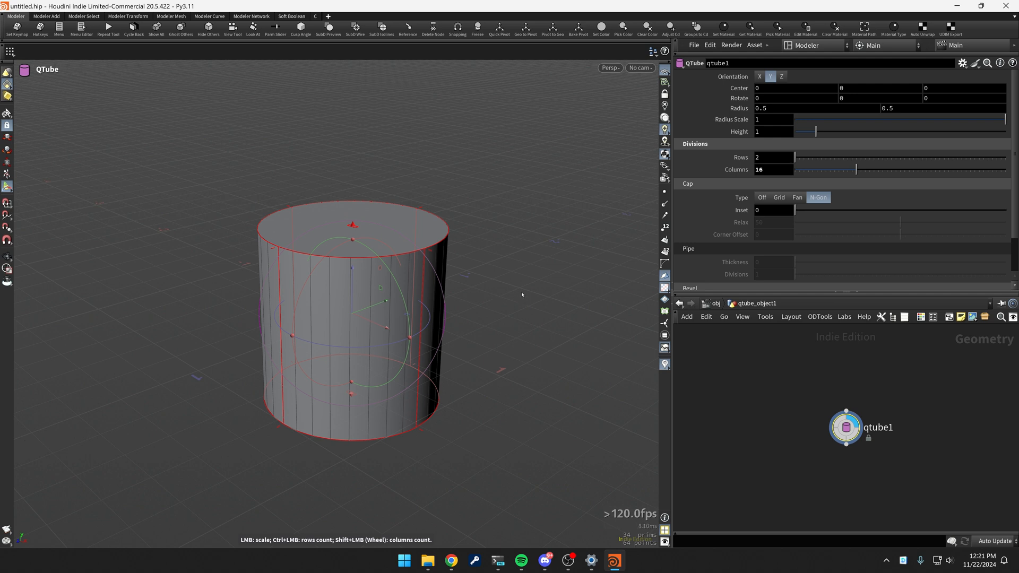
{"action": "mouse_move", "coordinate": [489, 283]}
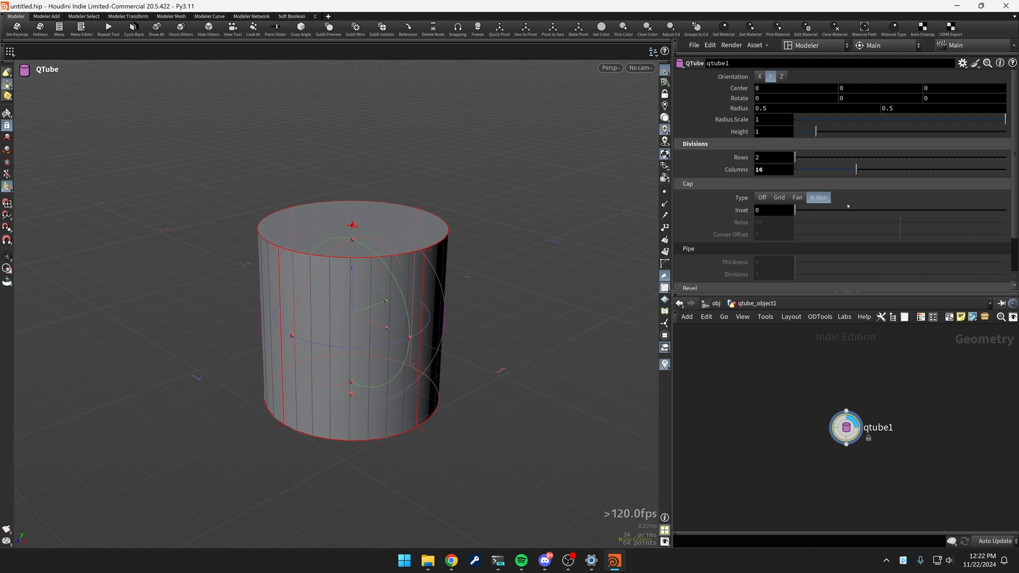
Set the QTube Cap Type to Off, leaving a 16-column open-ended tube
{"action": "left_click", "coordinate": [761, 198]}
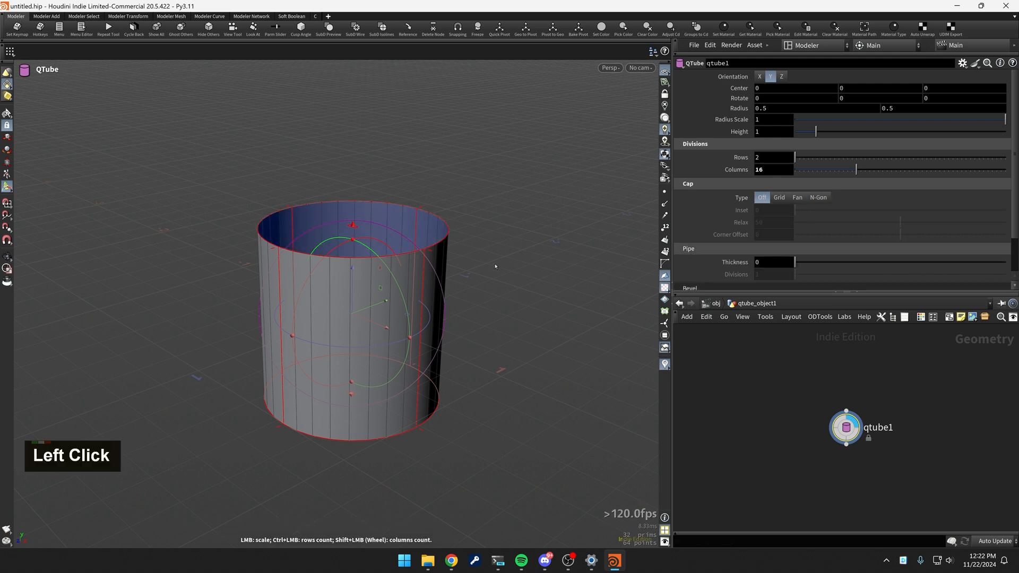
From the front view with lasso selection, pick the top-rim edges of the tube
{"action": "key", "text": "Escape"}
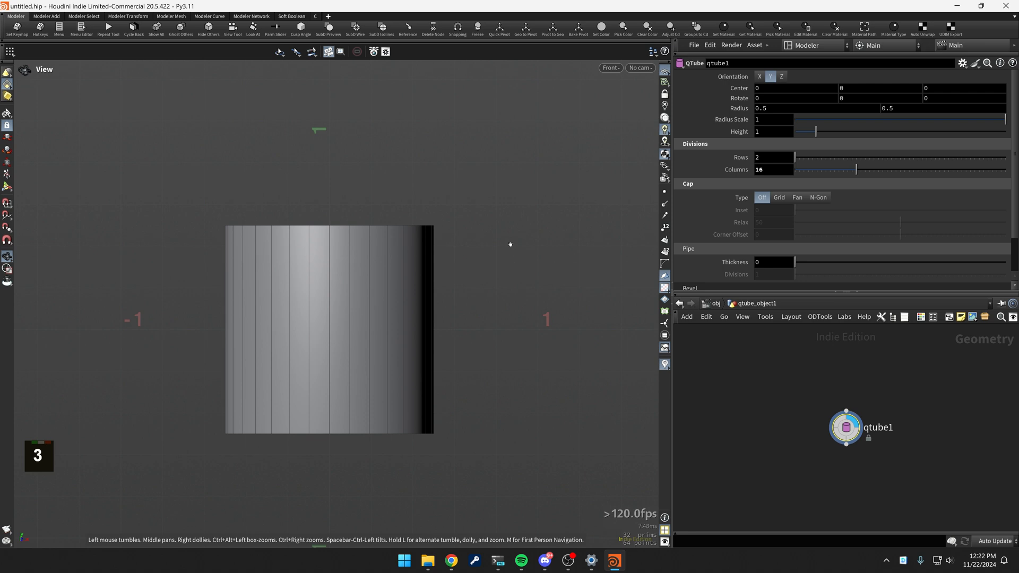
{"action": "key", "text": "space"}
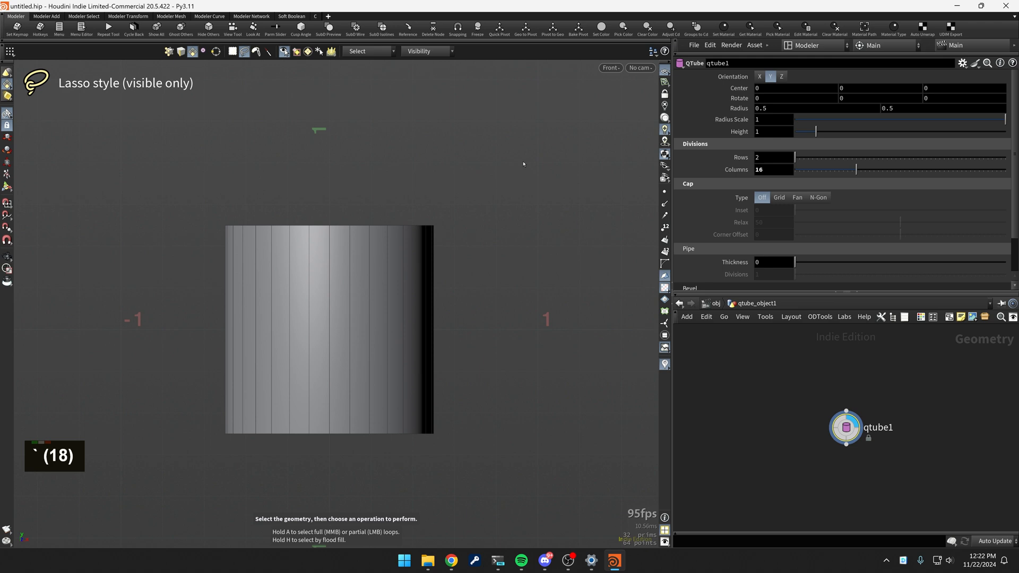
{"action": "left_click", "coordinate": [296, 51]}
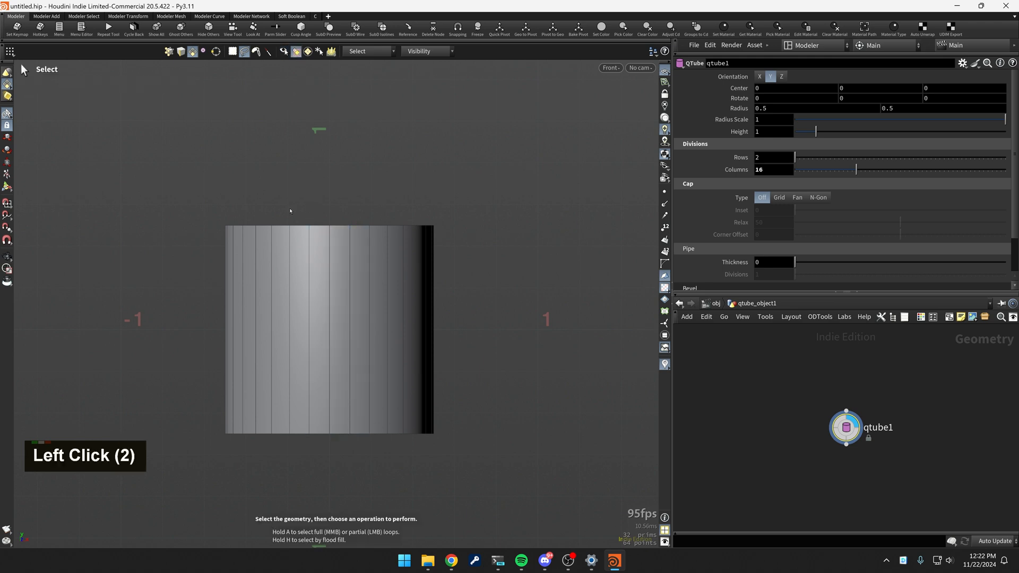
{"action": "left_click", "coordinate": [374, 236]}
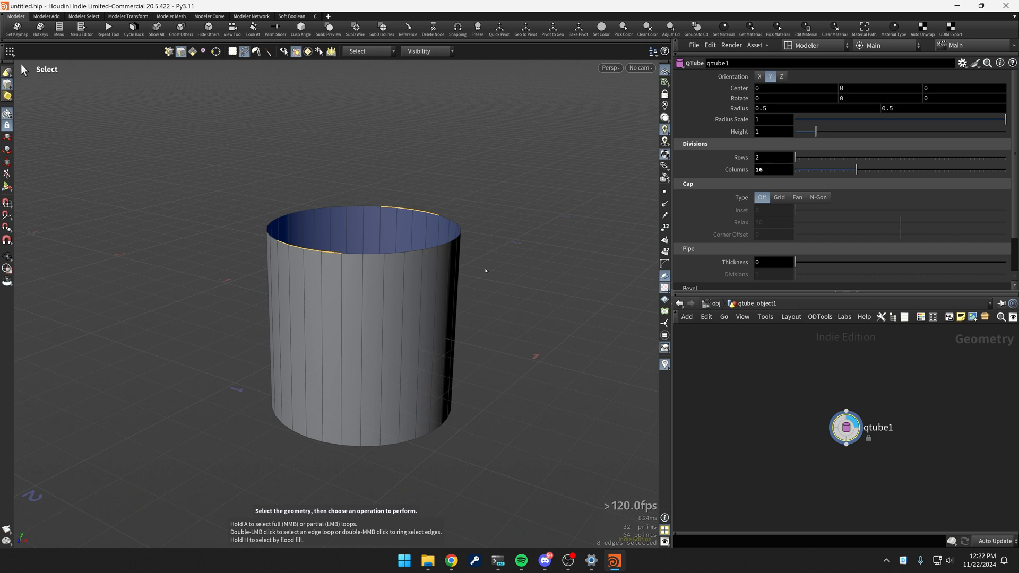
Extrude the rim edges upward twice into two flaps and select their faces
{"action": "key", "text": "shift+f"}
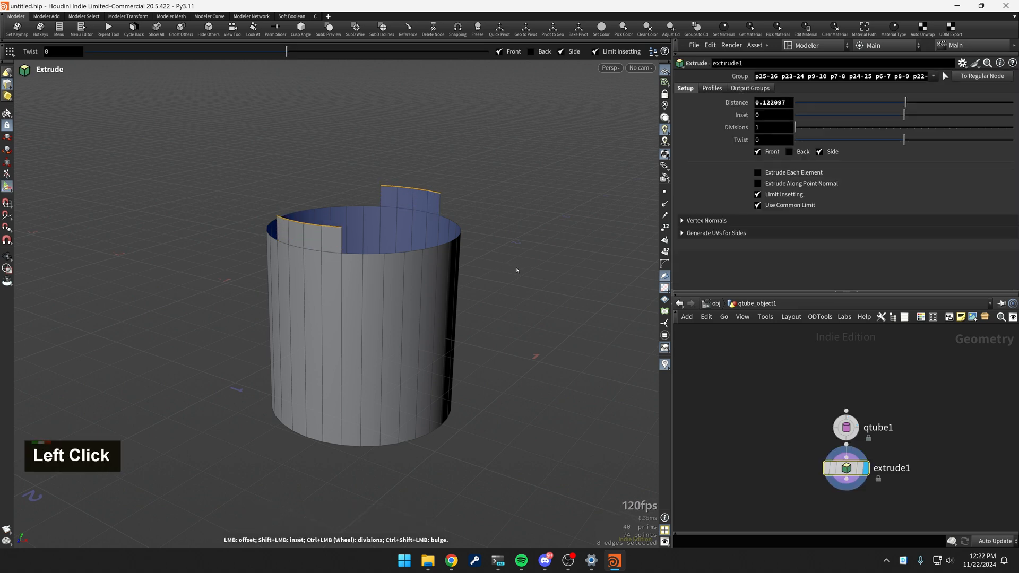
{"action": "key", "text": "shift+f"}
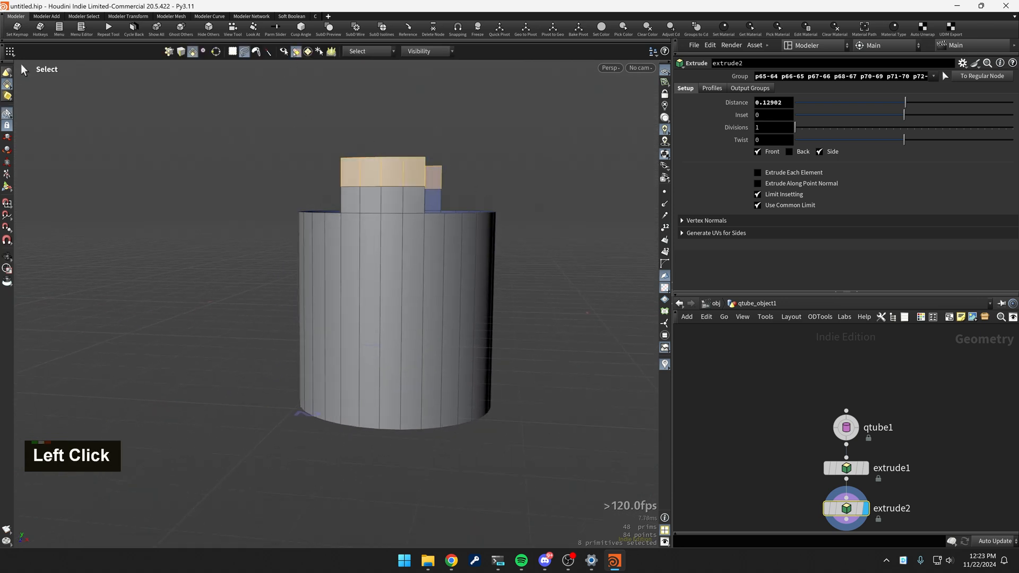
{"action": "double_click", "coordinate": [390, 189]}
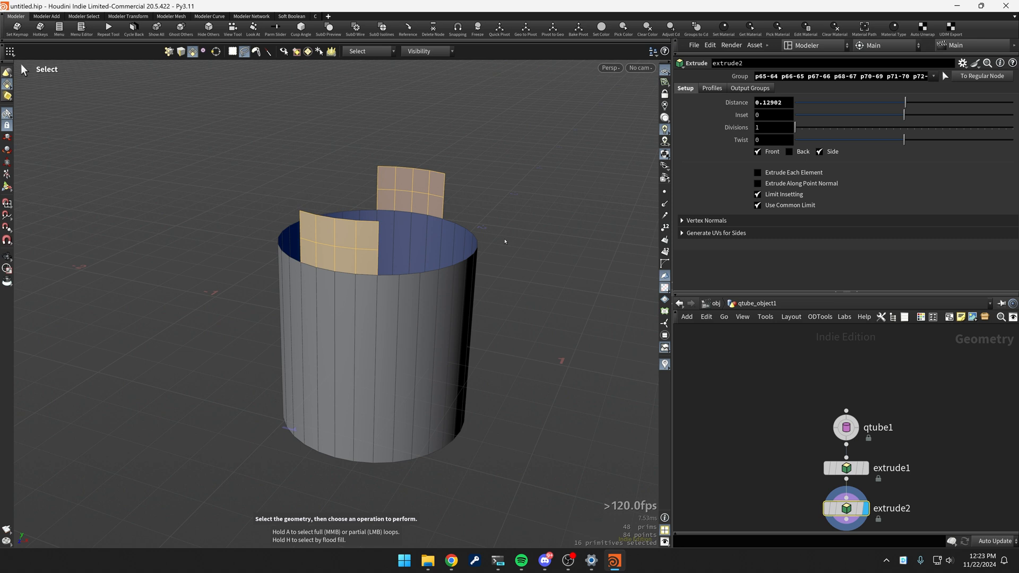
{"action": "mouse_move", "coordinate": [493, 230]}
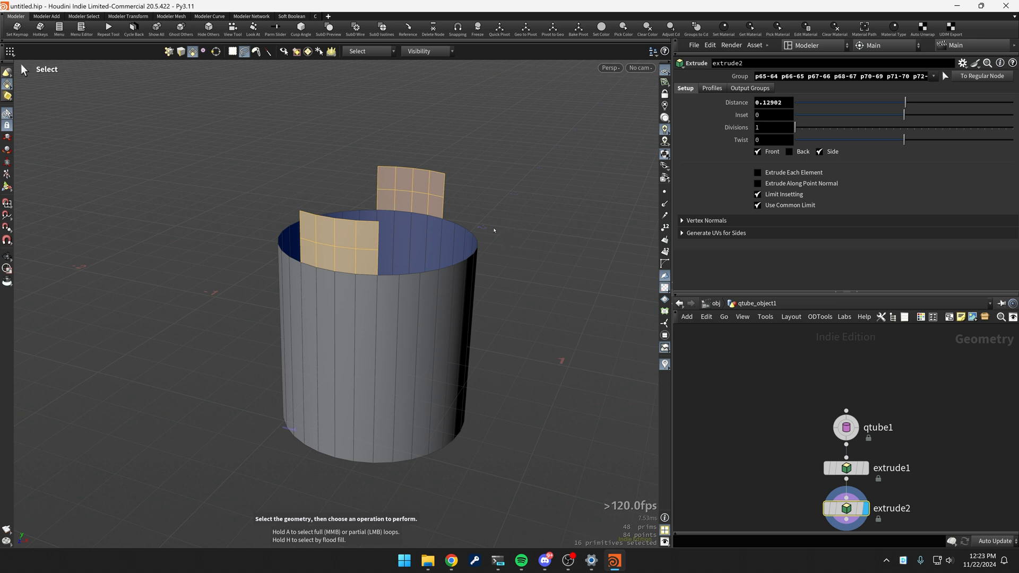
Edge Equalize the flap faces using the Shortest Edge Length method
{"action": "key", "text": "alt+f"}
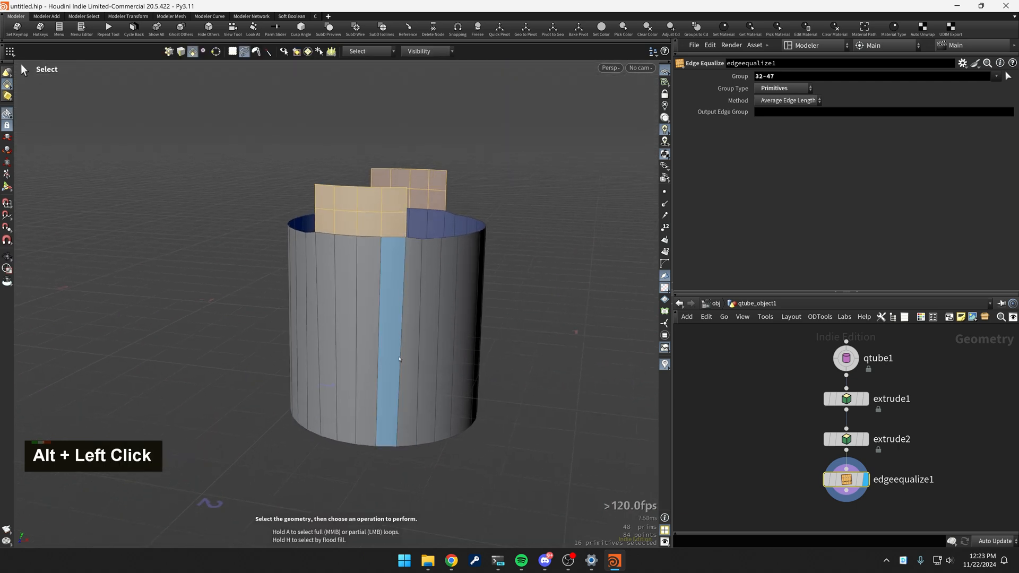
{"action": "left_click", "coordinate": [399, 360]}
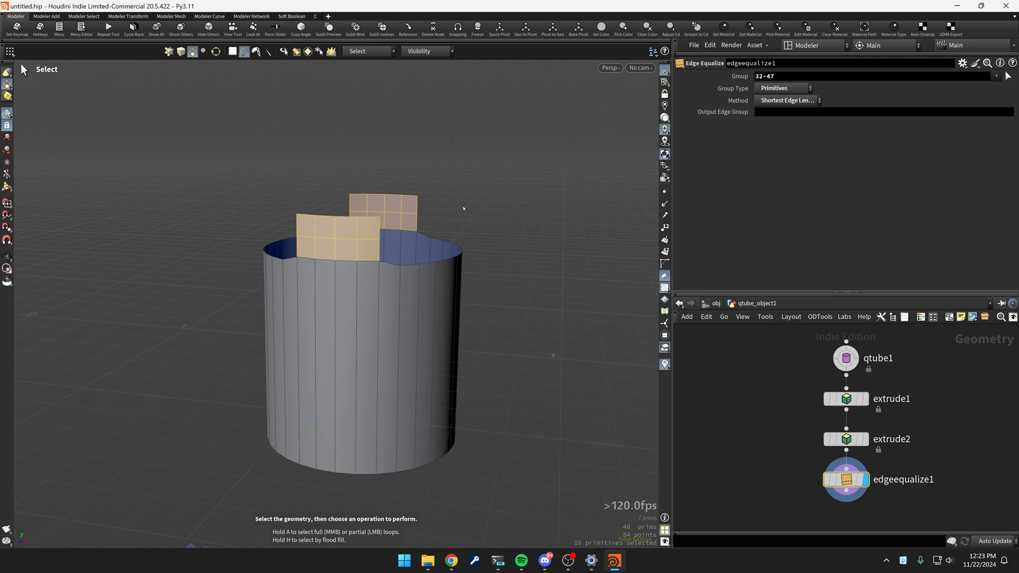
{"action": "mouse_move", "coordinate": [447, 205]}
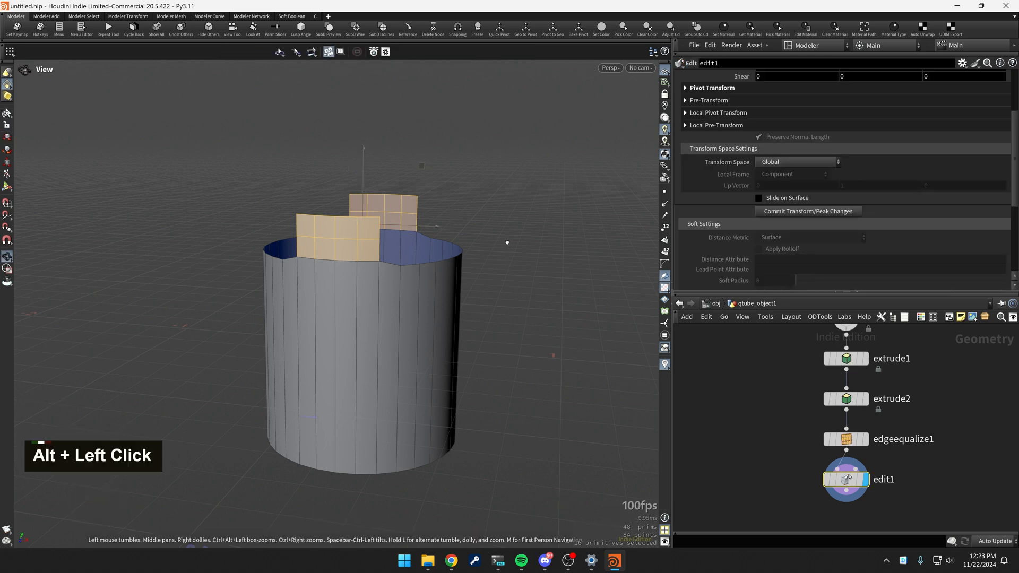
Reposition the flap faces with an Edit operation and tumble to view them
{"action": "left_click", "coordinate": [7, 106]}
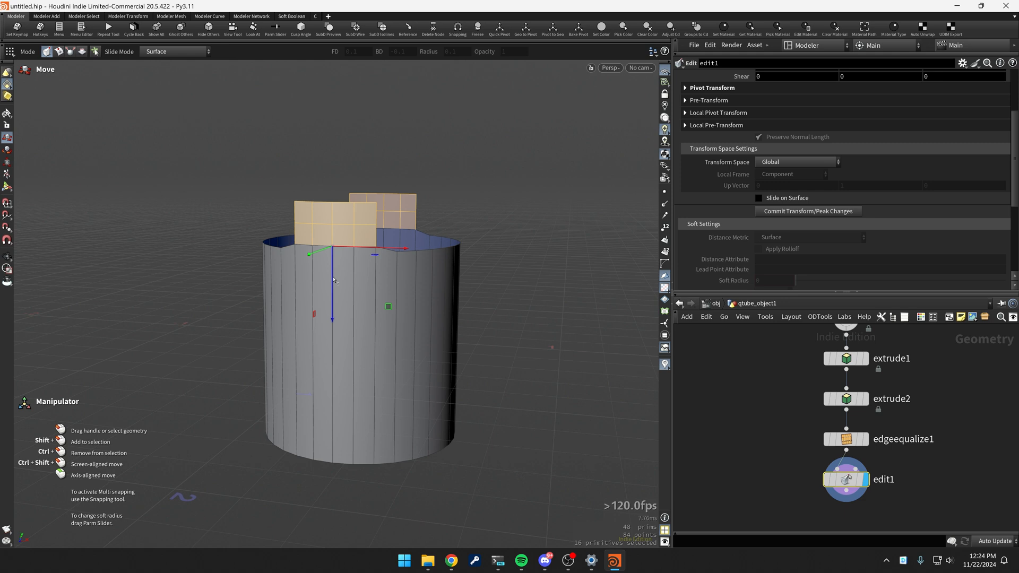
{"action": "key", "text": "v"}
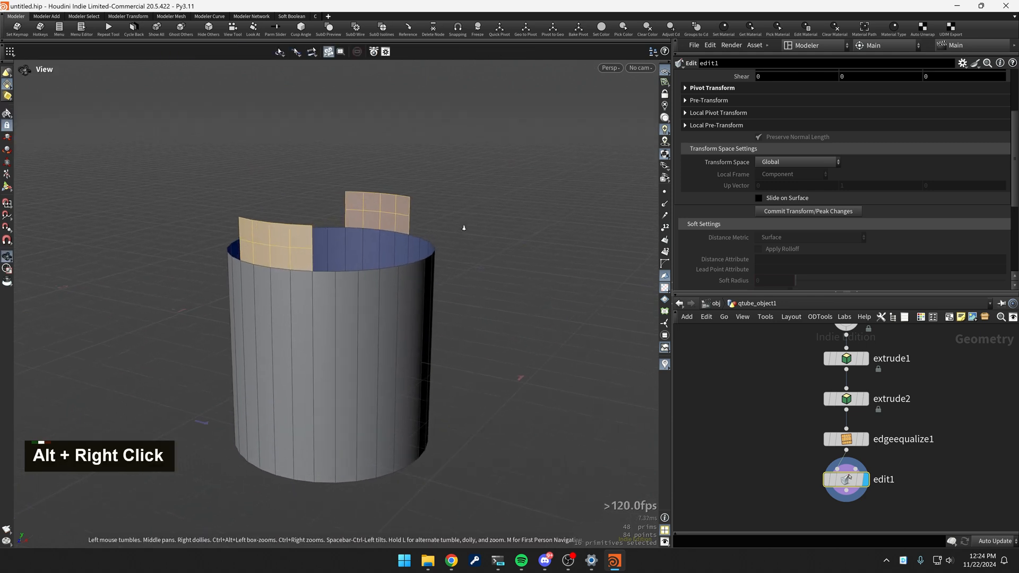
{"action": "left_click_drag", "start_coordinate": [464, 229], "coordinate": [475, 242]}
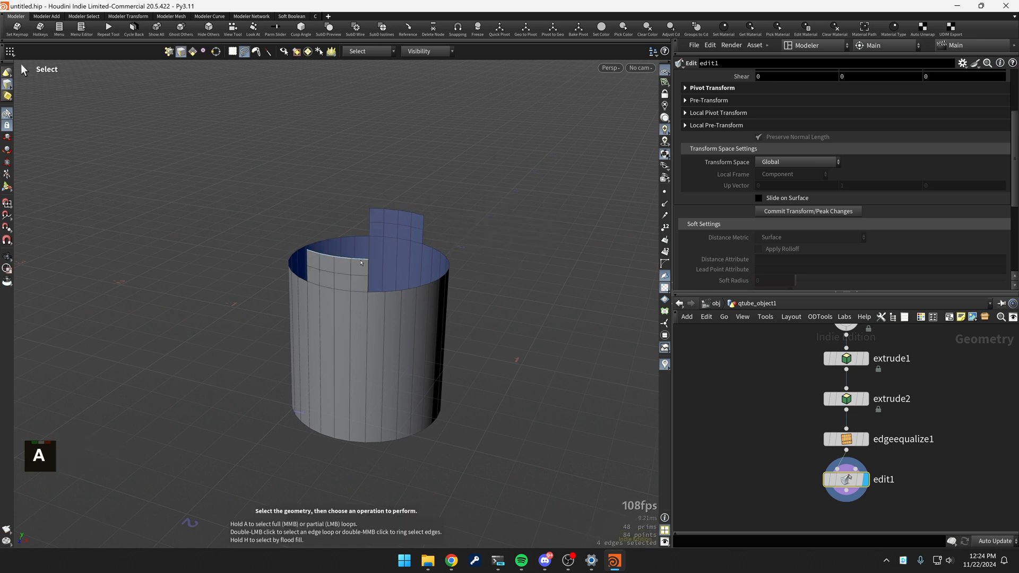
Bridge the two flap tops in Curved Mode with Magnitude about 2 into an arch
{"action": "left_click", "coordinate": [338, 263]}
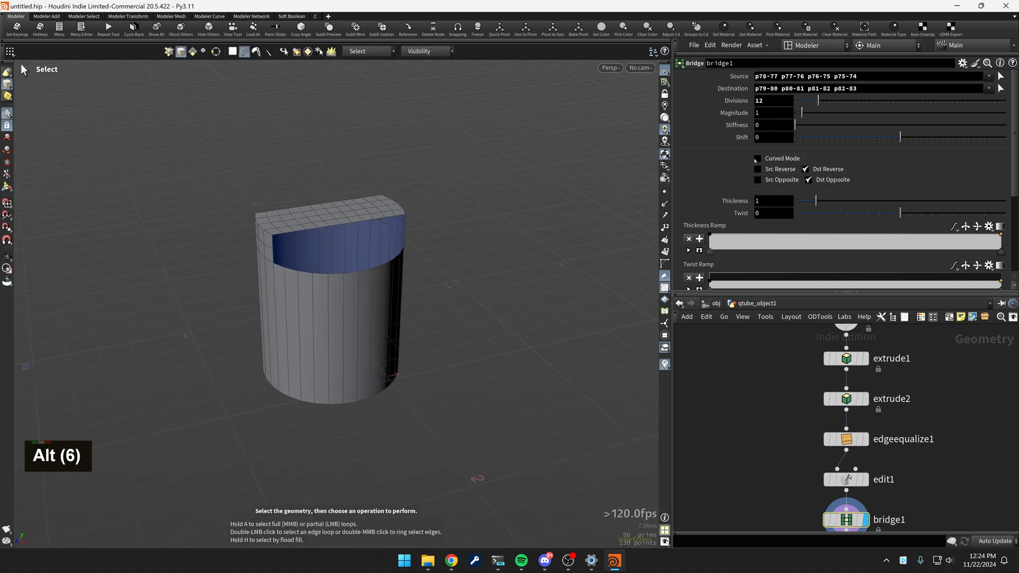
{"action": "left_click", "coordinate": [757, 158]}
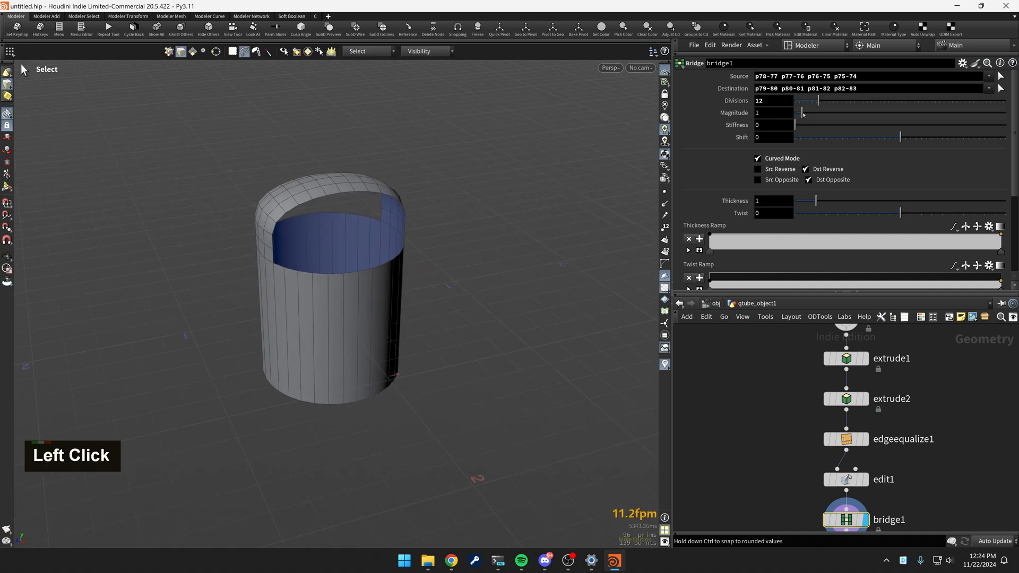
{"action": "left_click_drag", "start_coordinate": [795, 113], "coordinate": [809, 113]}
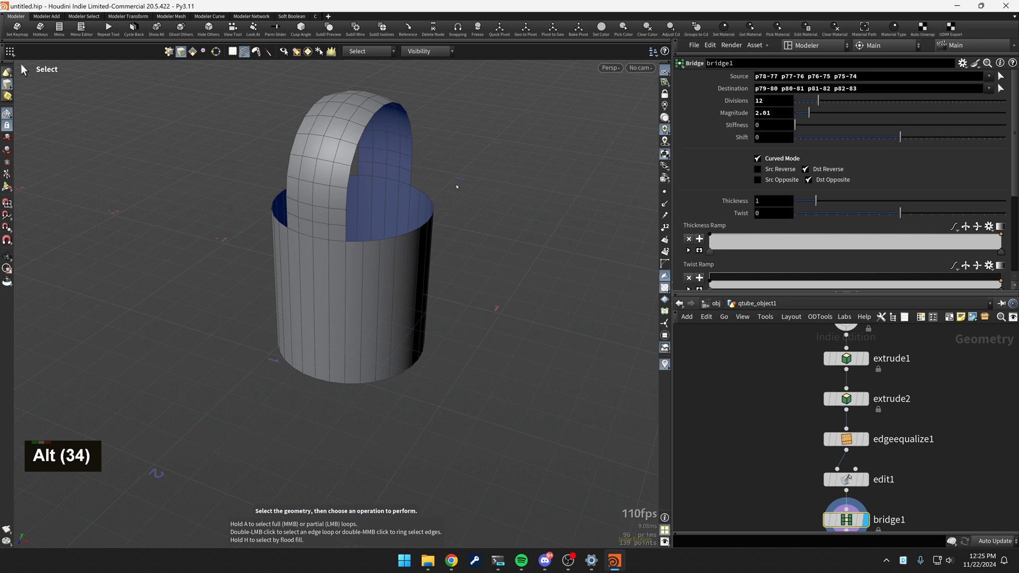
{"action": "mouse_move", "coordinate": [494, 193]}
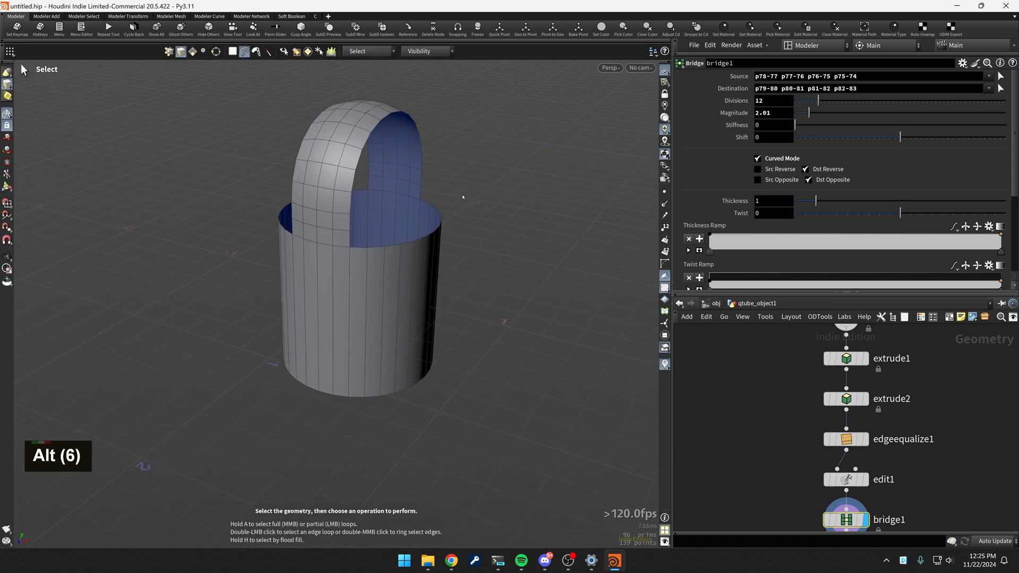
{"action": "mouse_move", "coordinate": [482, 224]}
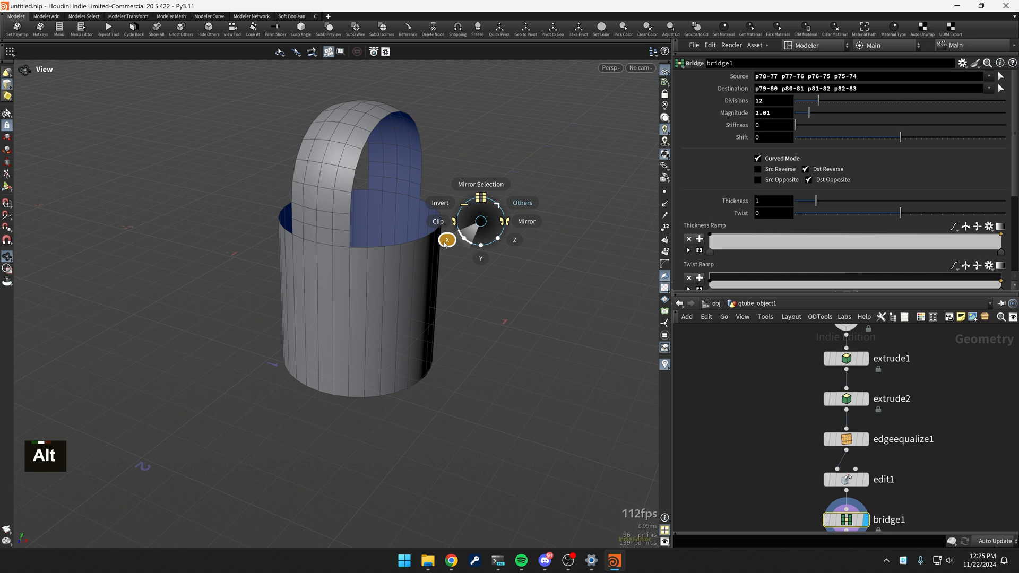
{"action": "mouse_move", "coordinate": [239, 447]}
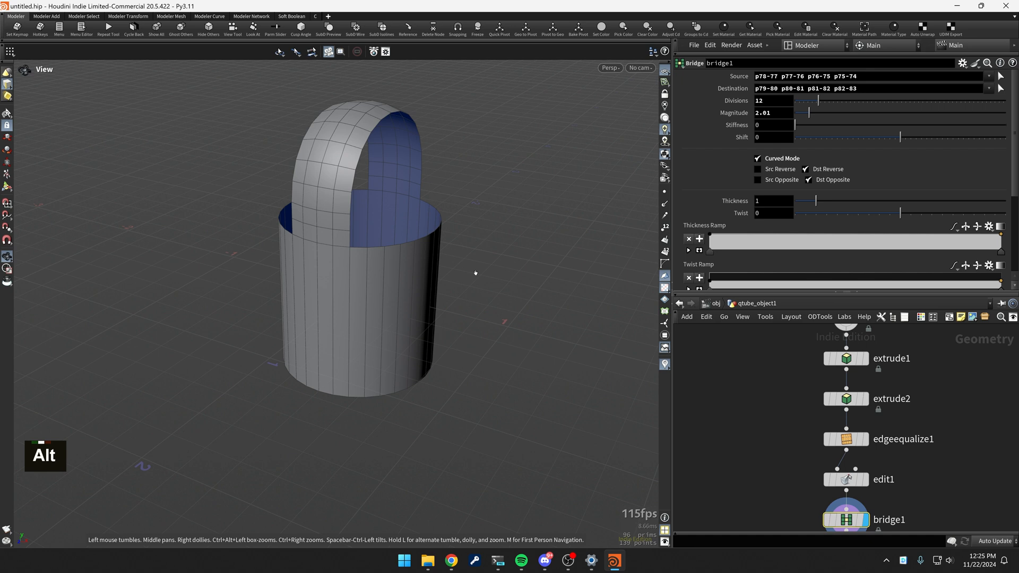
Add a Symmetrize node along X with Clip enabled so both halves match
{"action": "key", "text": "alt+x"}
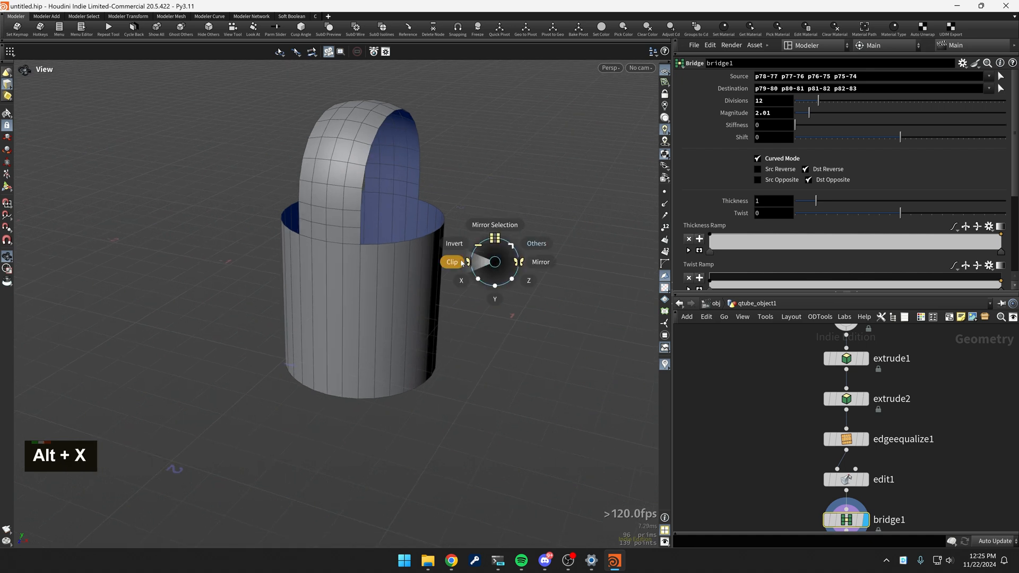
{"action": "left_click", "coordinate": [451, 263]}
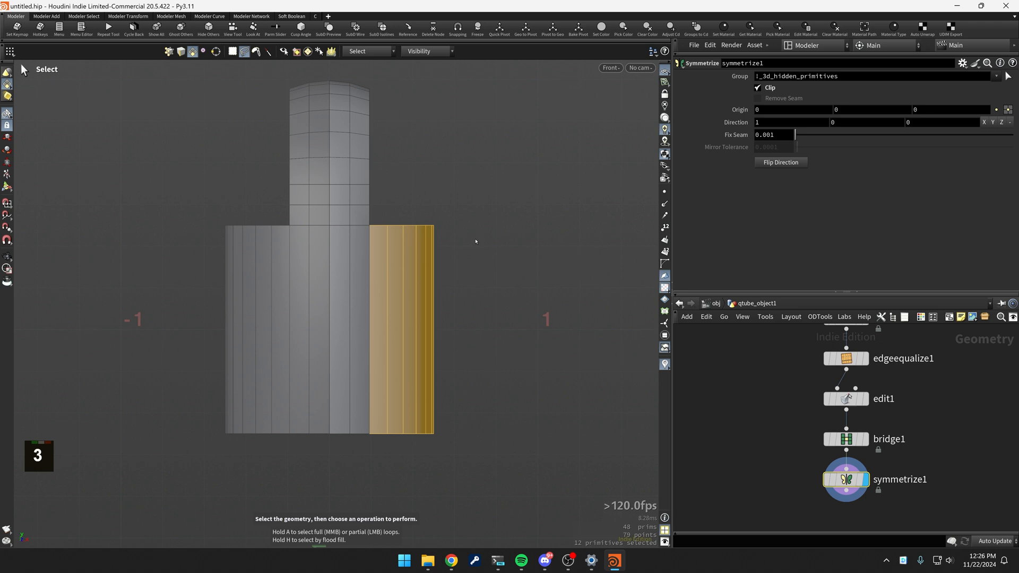
{"action": "mouse_move", "coordinate": [446, 223]}
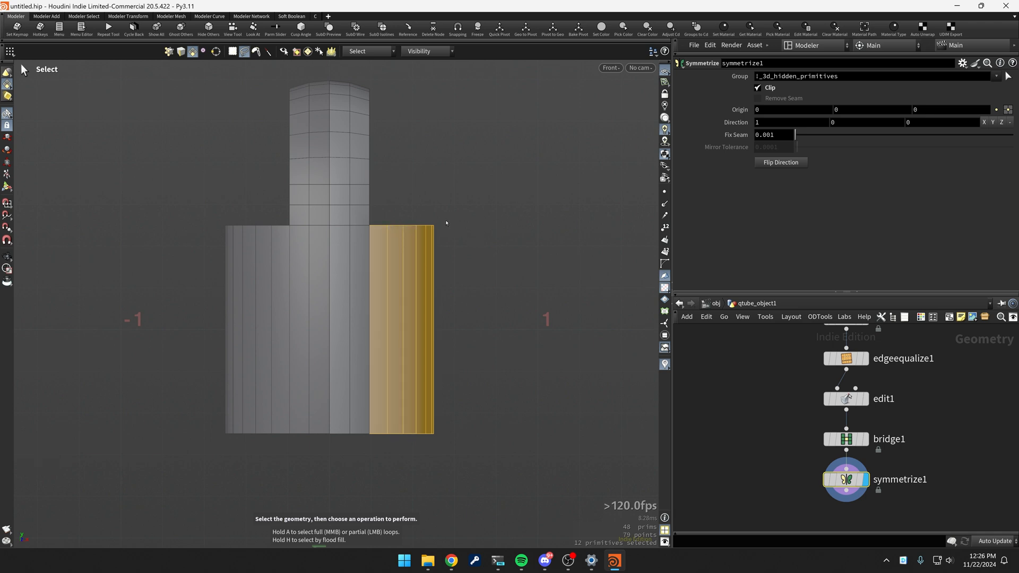
{"action": "mouse_move", "coordinate": [480, 266]}
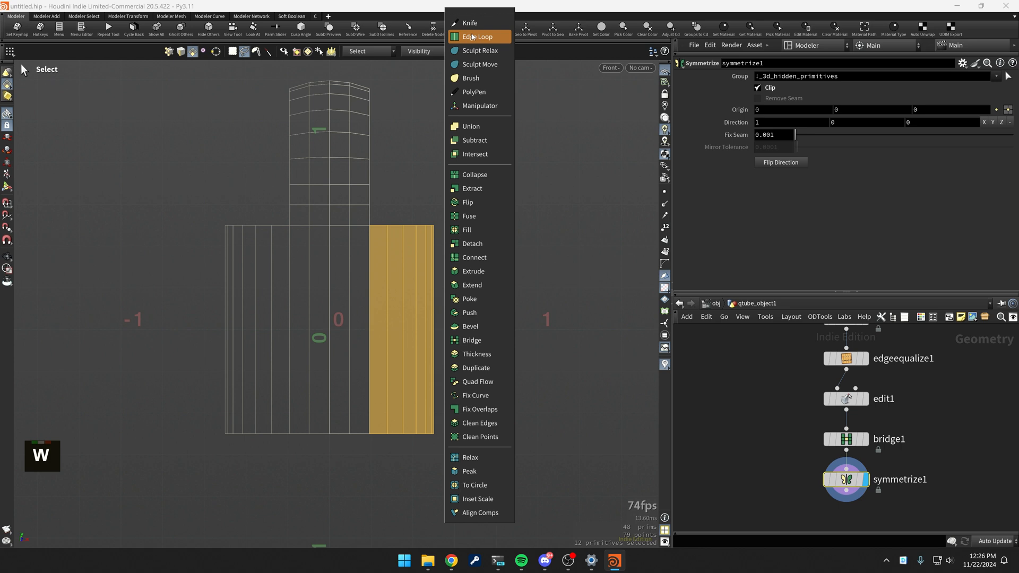
{"action": "mouse_move", "coordinate": [470, 23]}
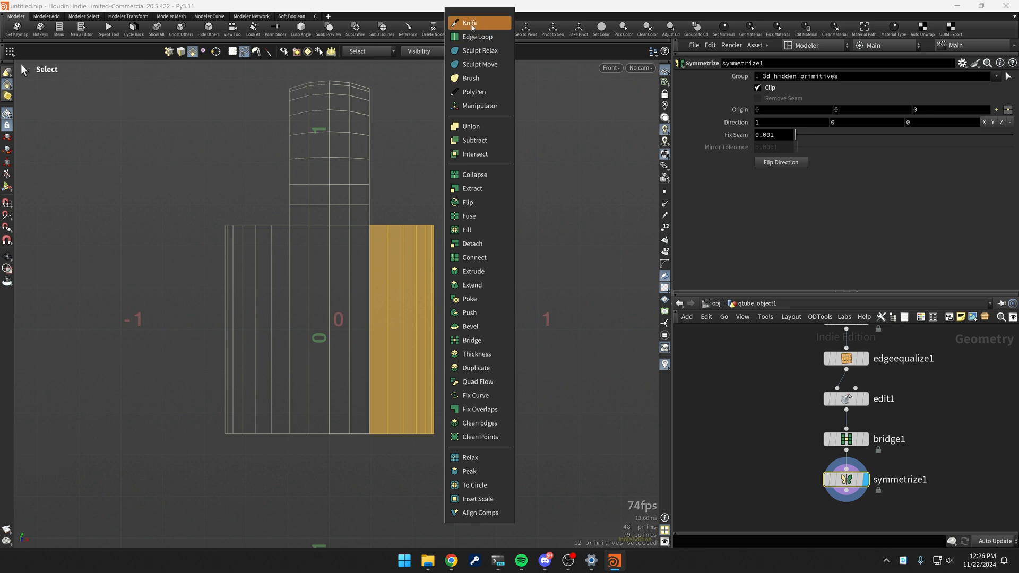
Knife diagonal cuts across the base's front from the loop's foot down to the sides
{"action": "left_click", "coordinate": [470, 22]}
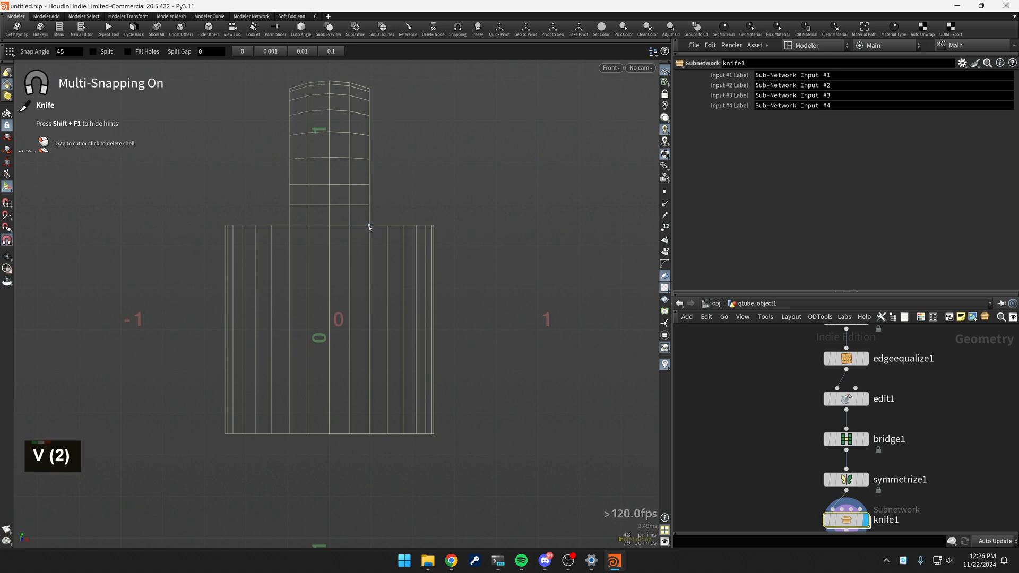
{"action": "left_click_drag", "start_coordinate": [370, 228], "coordinate": [512, 352]}
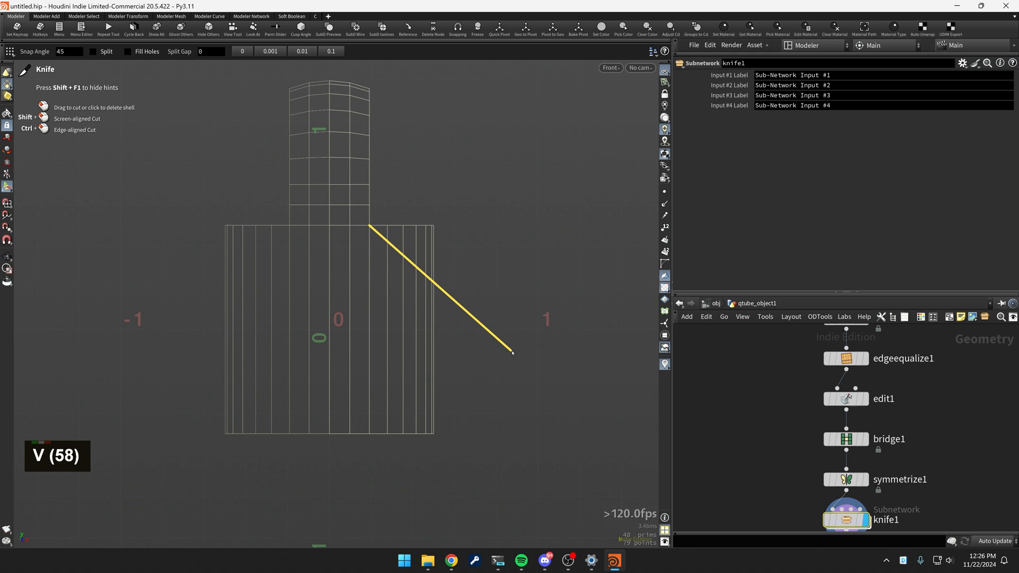
{"action": "left_click", "coordinate": [512, 353]}
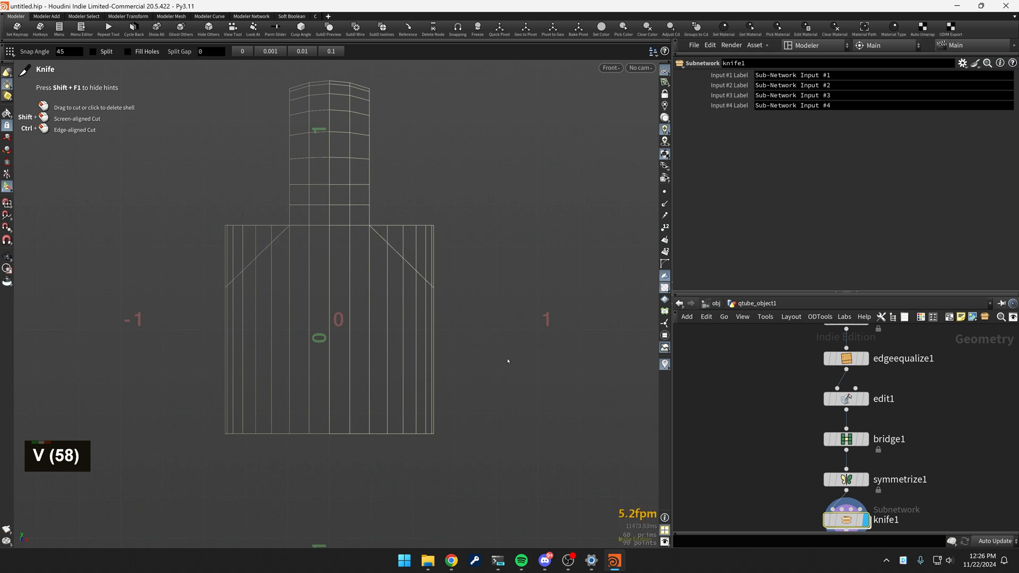
{"action": "mouse_move", "coordinate": [491, 251]}
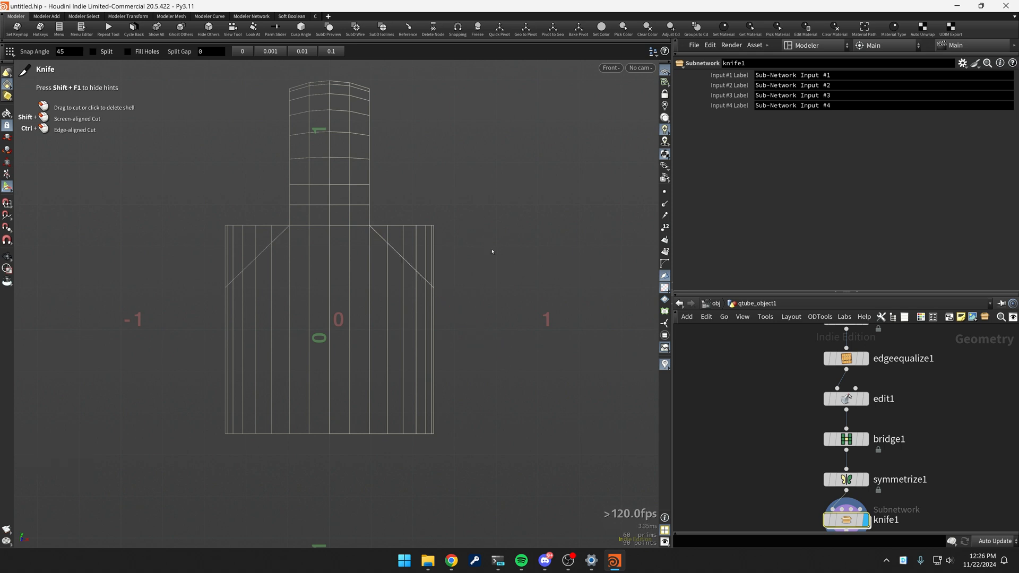
{"action": "key", "text": "space"}
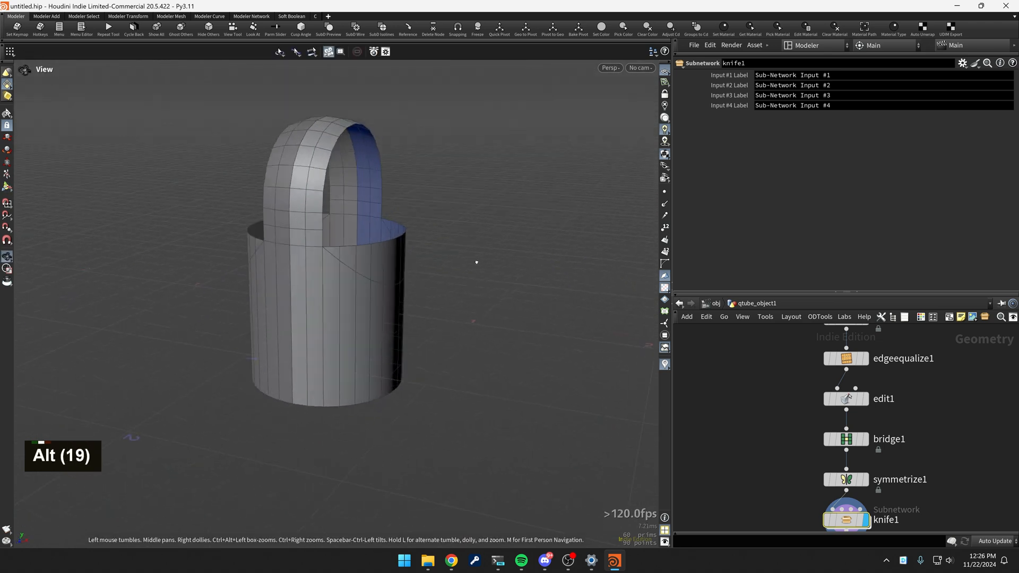
{"action": "left_click_drag", "start_coordinate": [475, 262], "coordinate": [468, 225]}
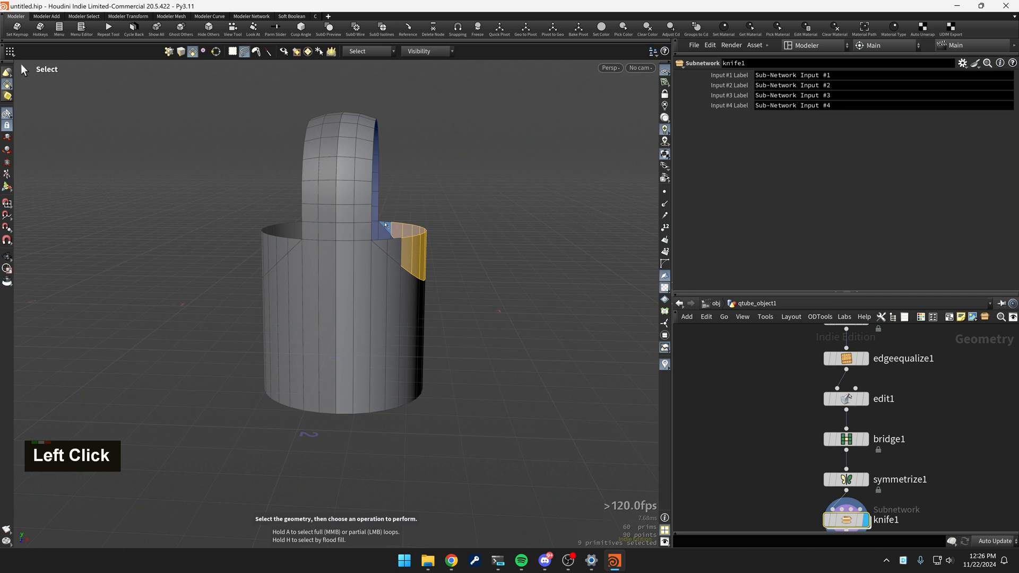
Blast away the corner faces above the diagonal cuts so the base tapers into the loop
{"action": "left_click", "coordinate": [404, 241]}
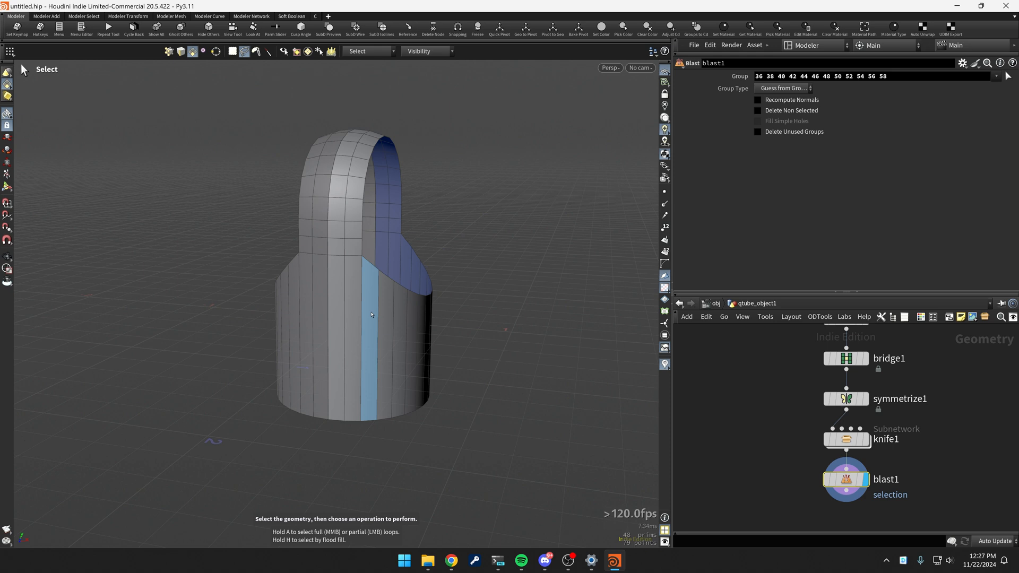
{"action": "left_click", "coordinate": [362, 317]}
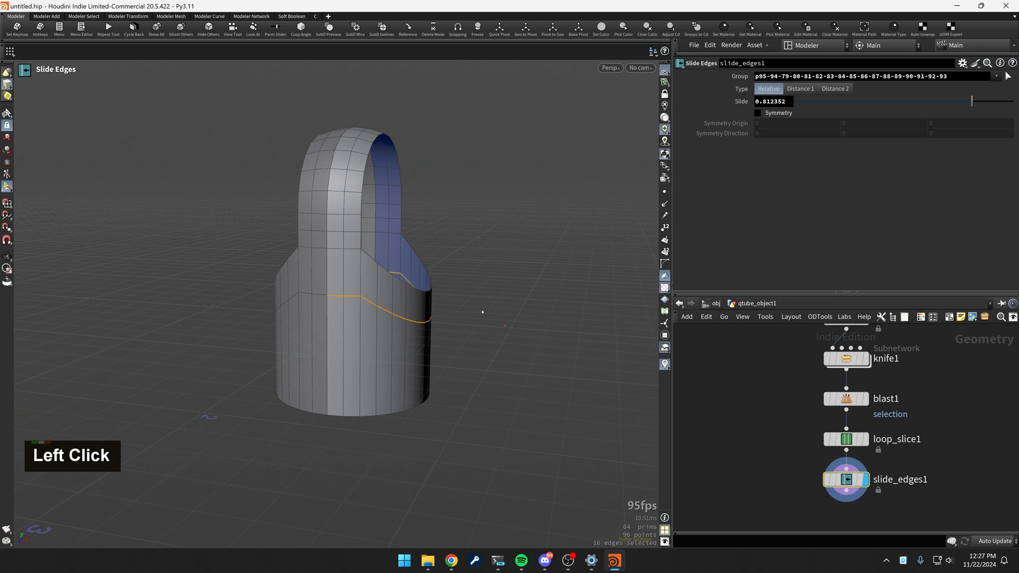
Slide the new shoulder edge loop upward to about 0.88, near the tapered corners
{"action": "left_click_drag", "start_coordinate": [972, 101], "coordinate": [954, 101]}
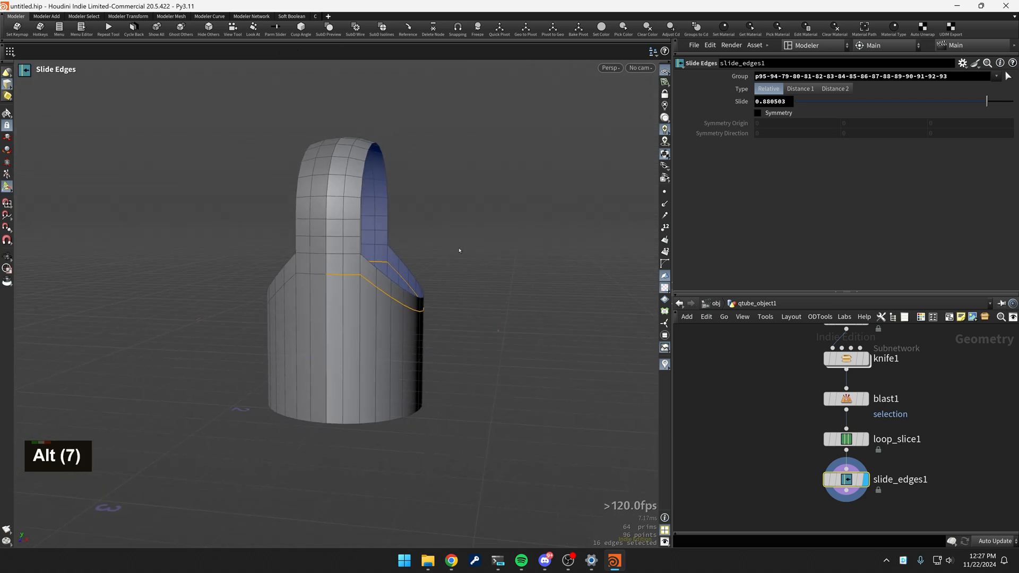
{"action": "key", "text": "q"}
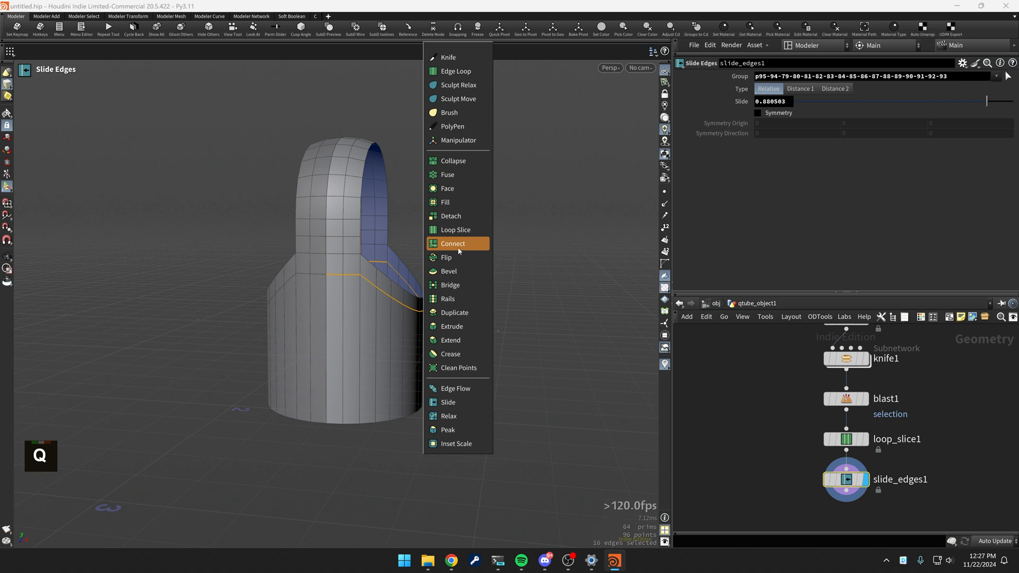
{"action": "mouse_move", "coordinate": [543, 262]}
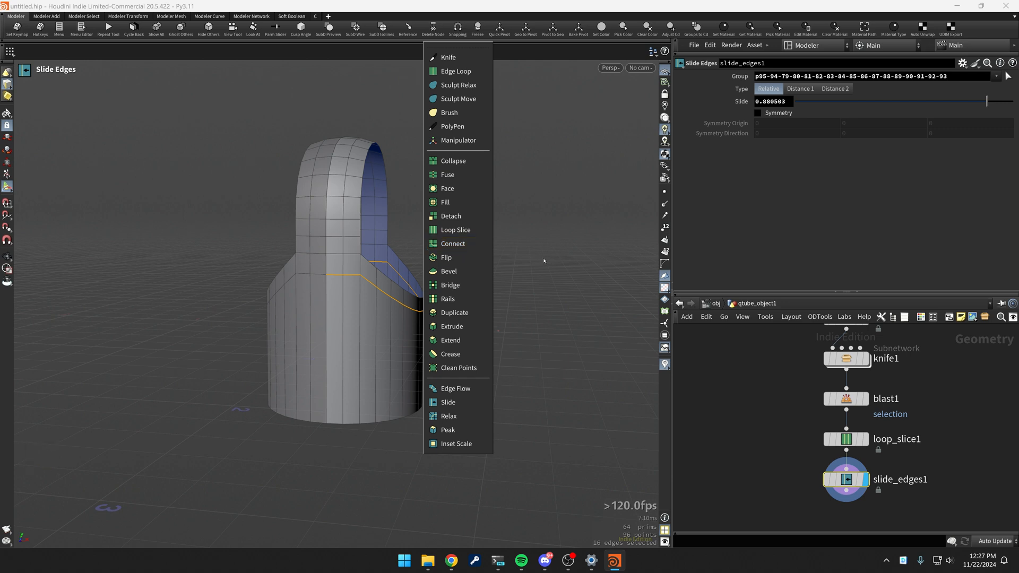
Draw PolyPen edges connecting the loop's corner points down to the shoulder edges
{"action": "left_click", "coordinate": [452, 126]}
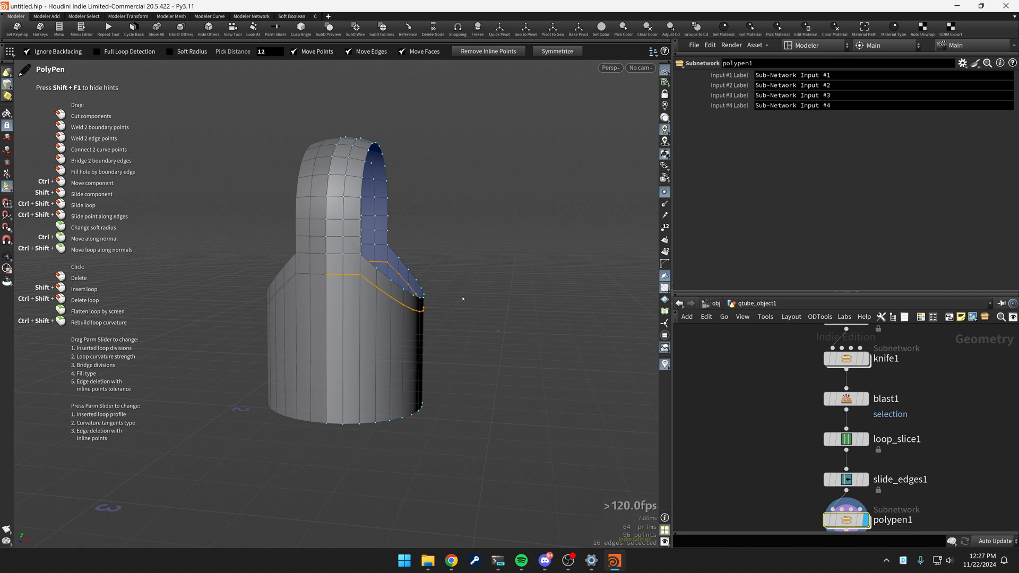
{"action": "mouse_move", "coordinate": [458, 296]}
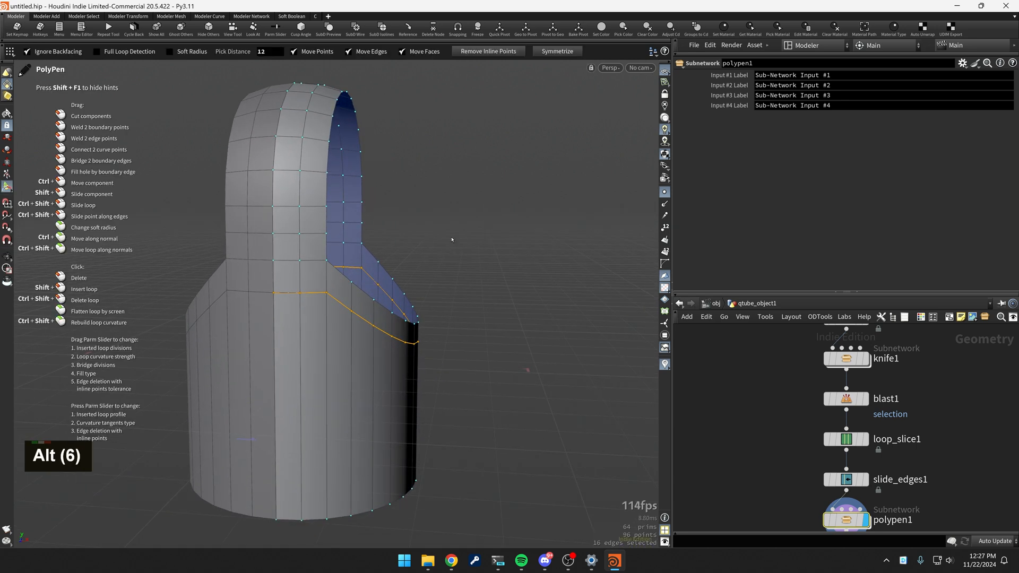
{"action": "left_click", "coordinate": [307, 257]}
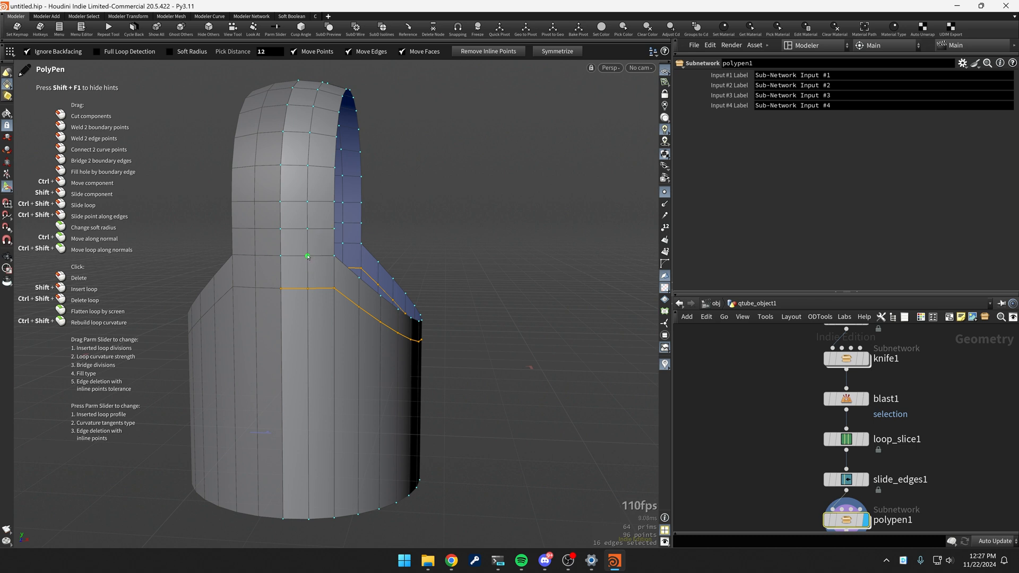
{"action": "left_click", "coordinate": [307, 256]}
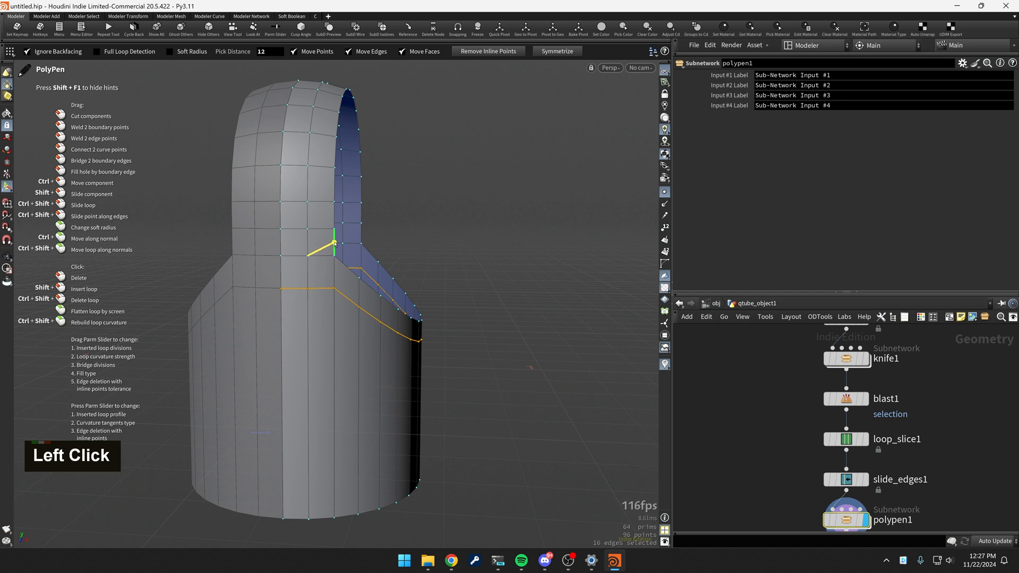
{"action": "left_click", "coordinate": [333, 288]}
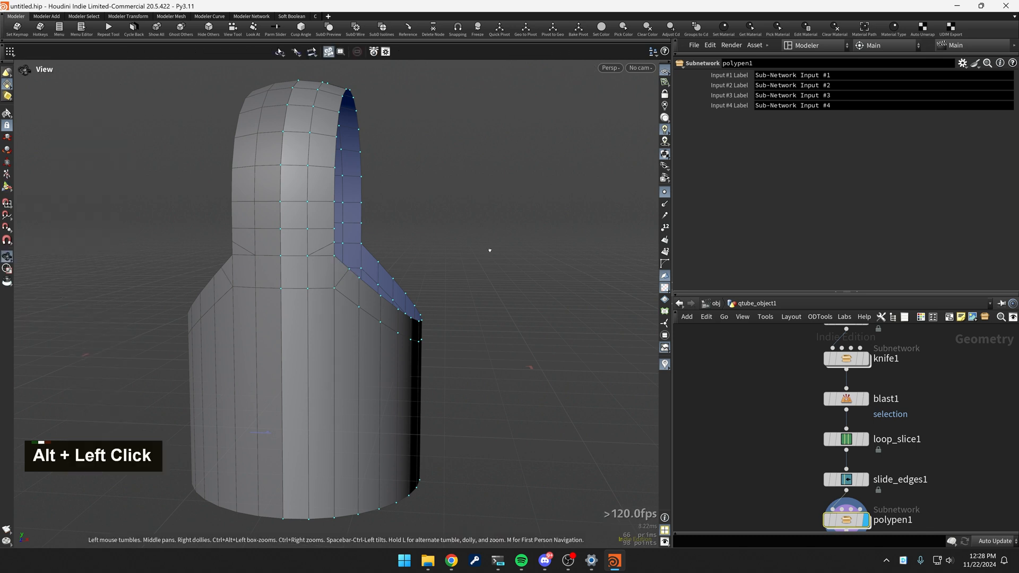
{"action": "left_click", "coordinate": [285, 290]}
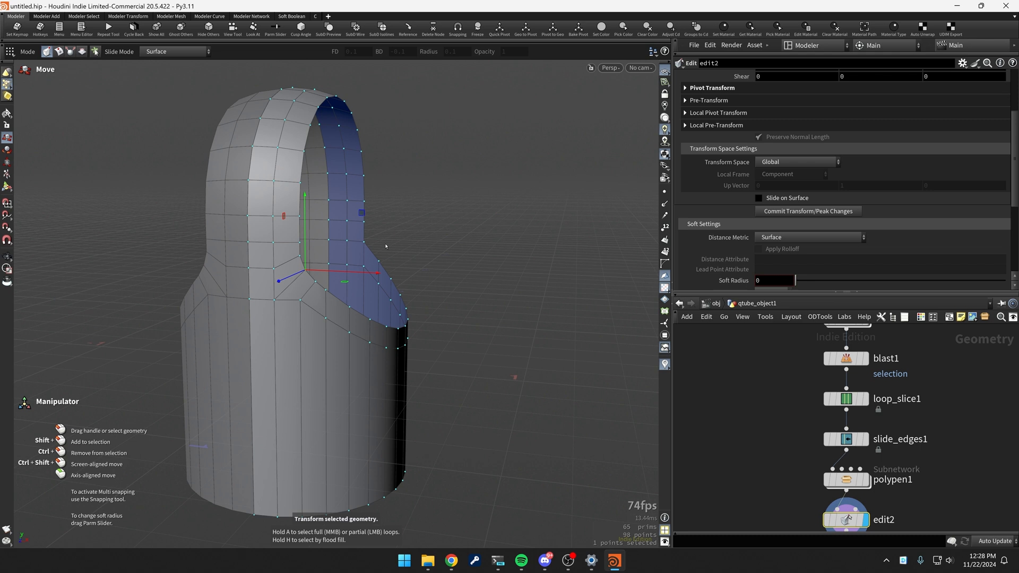
Move the shoulder corner point with an Edit, then Symmetrize the model along Z
{"action": "key", "text": "Escape"}
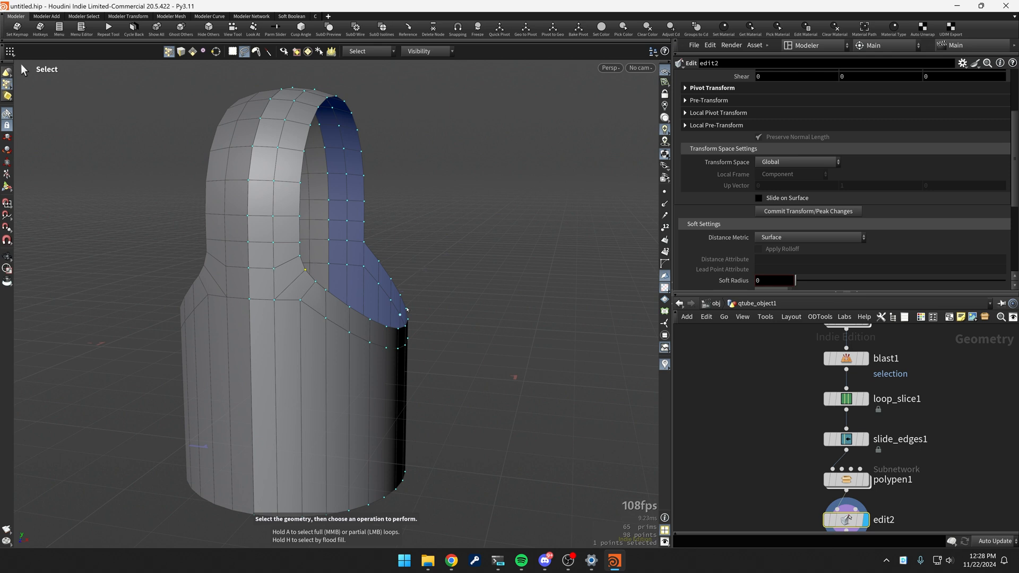
{"action": "left_click_drag", "start_coordinate": [325, 260], "coordinate": [338, 227]}
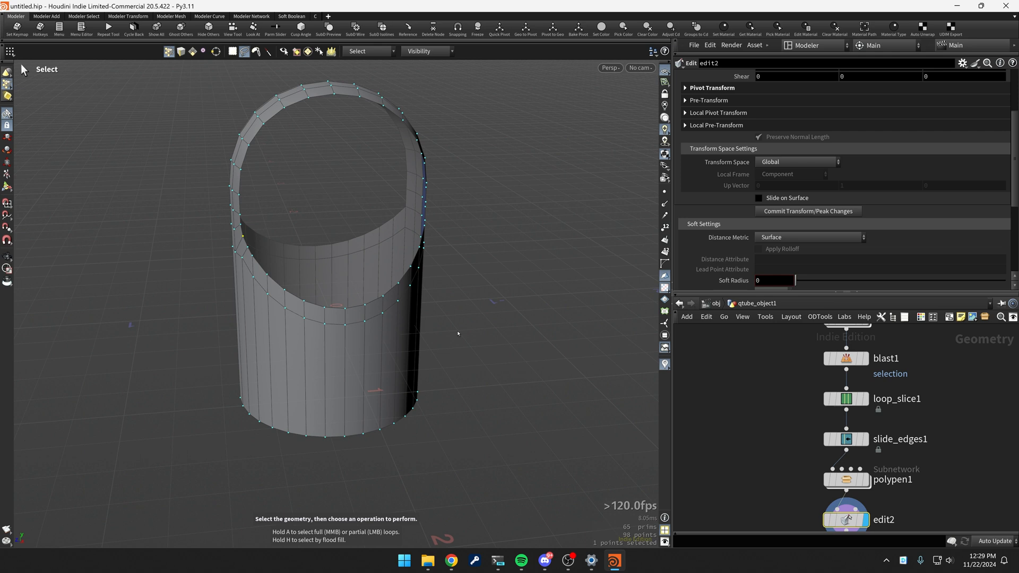
{"action": "key", "text": "alt+v"}
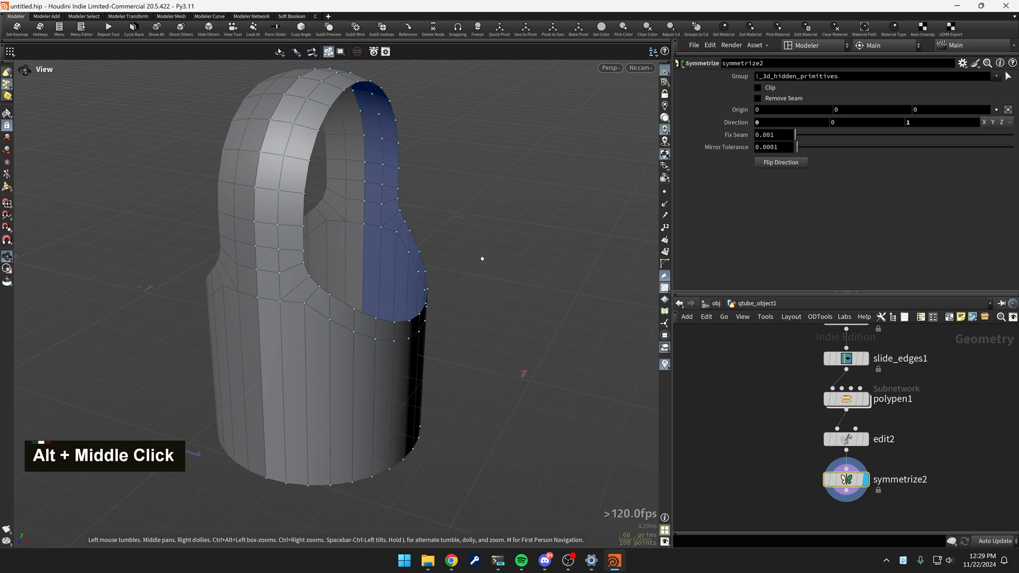
{"action": "left_click_drag", "start_coordinate": [481, 259], "coordinate": [464, 270]}
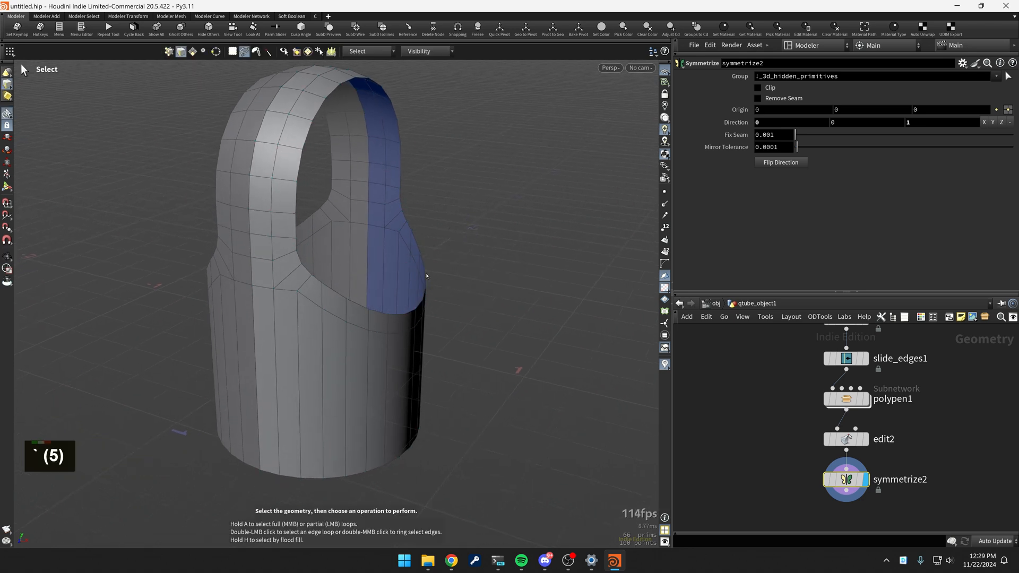
Bridge the open shoulder edges with 6 divisions and fill the remaining top holes
{"action": "left_click", "coordinate": [305, 260]}
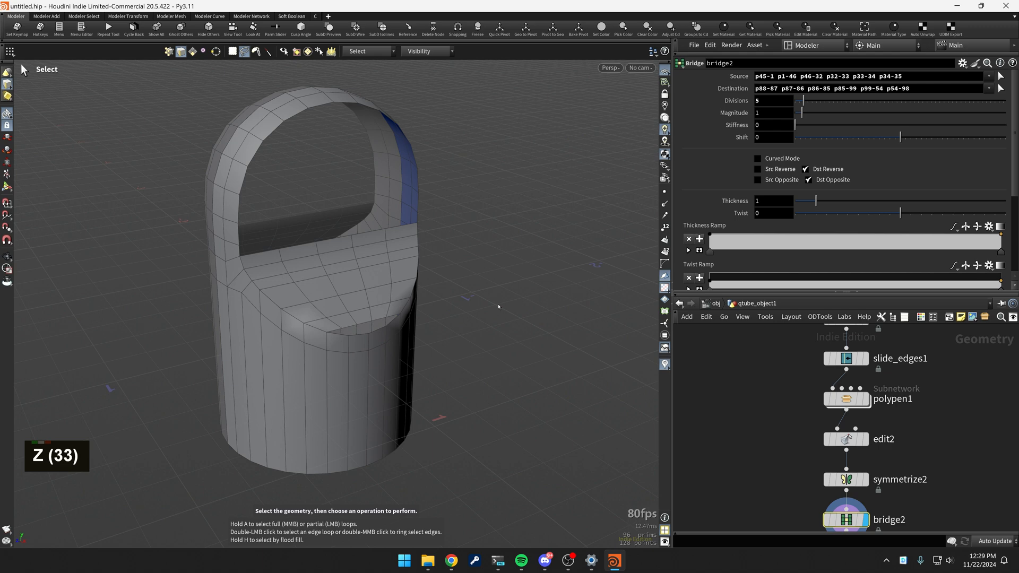
{"action": "left_click", "coordinate": [774, 100]}
{"action": "type", "text": "6"}
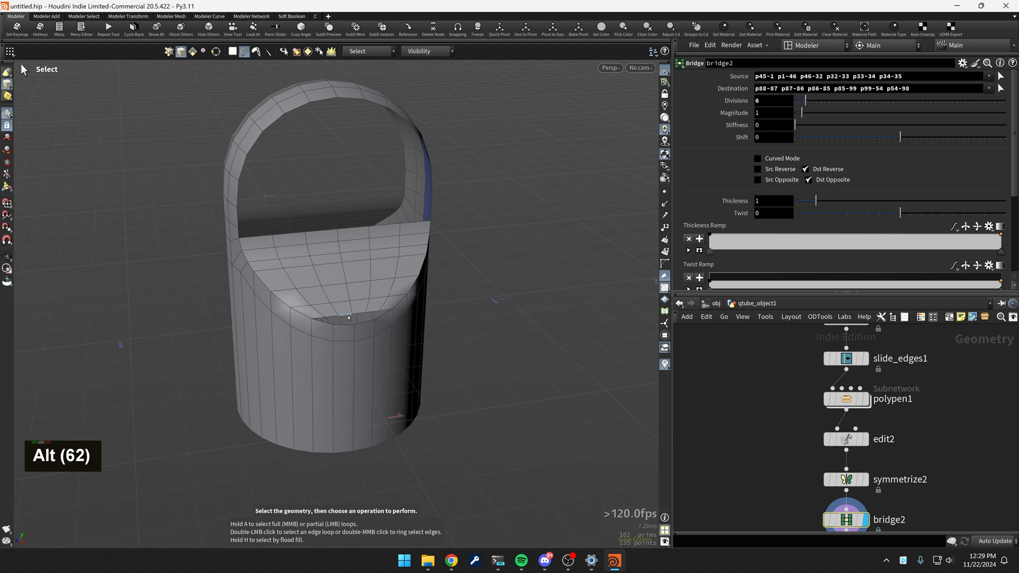
{"action": "left_click", "coordinate": [348, 319]}
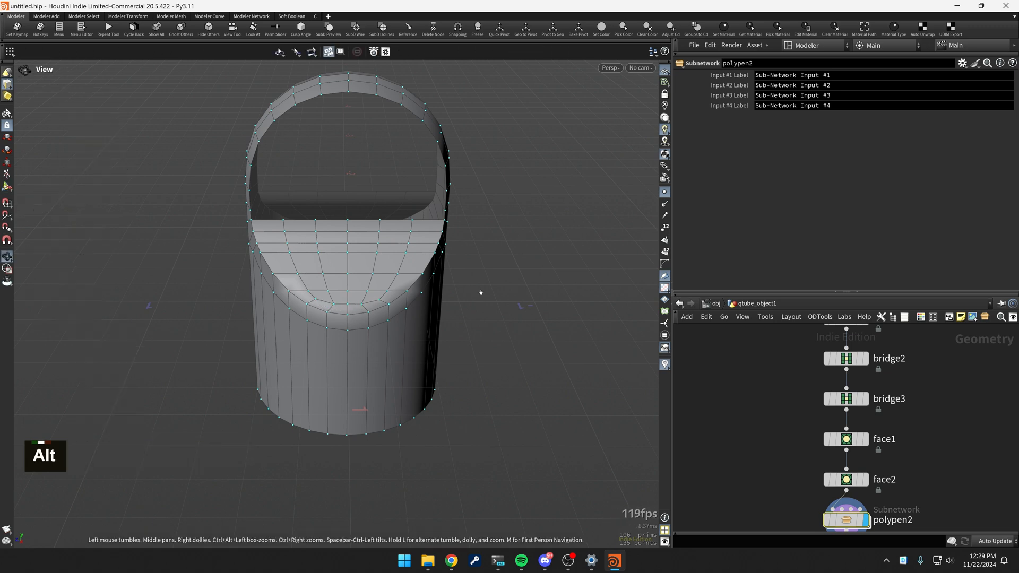
{"action": "left_click_drag", "start_coordinate": [481, 293], "coordinate": [508, 271]}
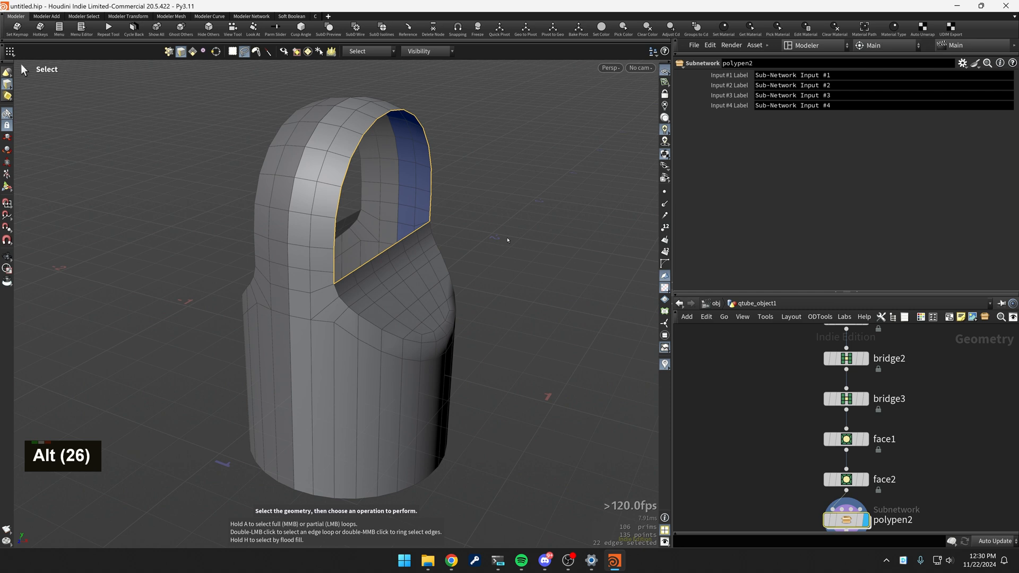
Extrude and flatten the top into a rounded arch, then scale its inner points into a smaller opening
{"action": "key", "text": "shift+f"}
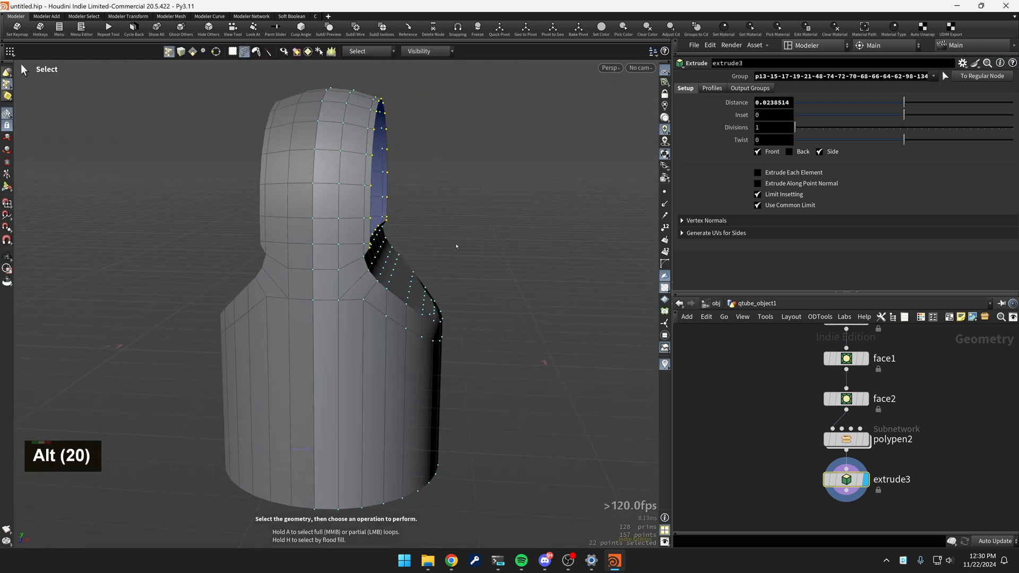
{"action": "key", "text": "Alt+f"}
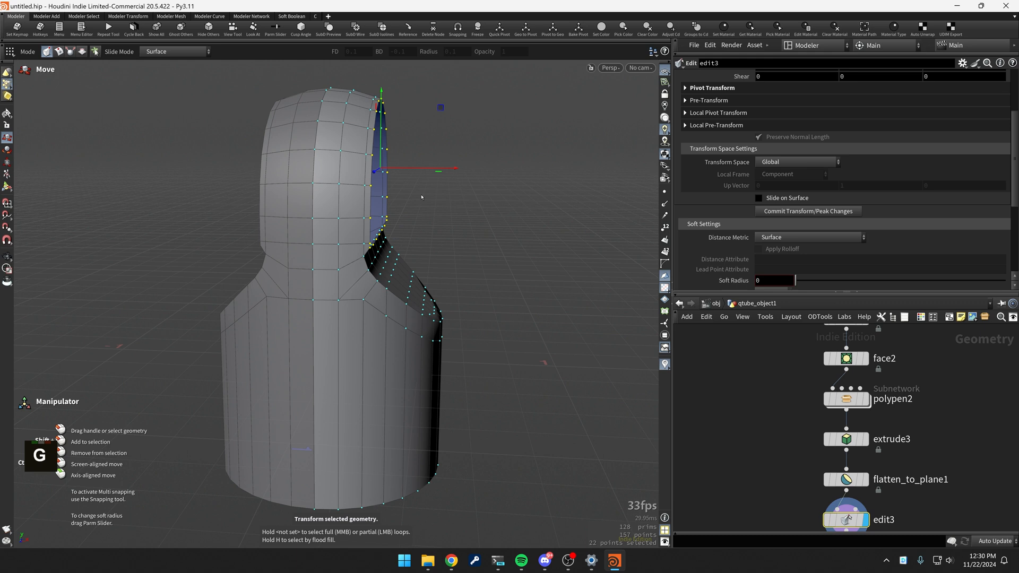
{"action": "key", "text": "v"}
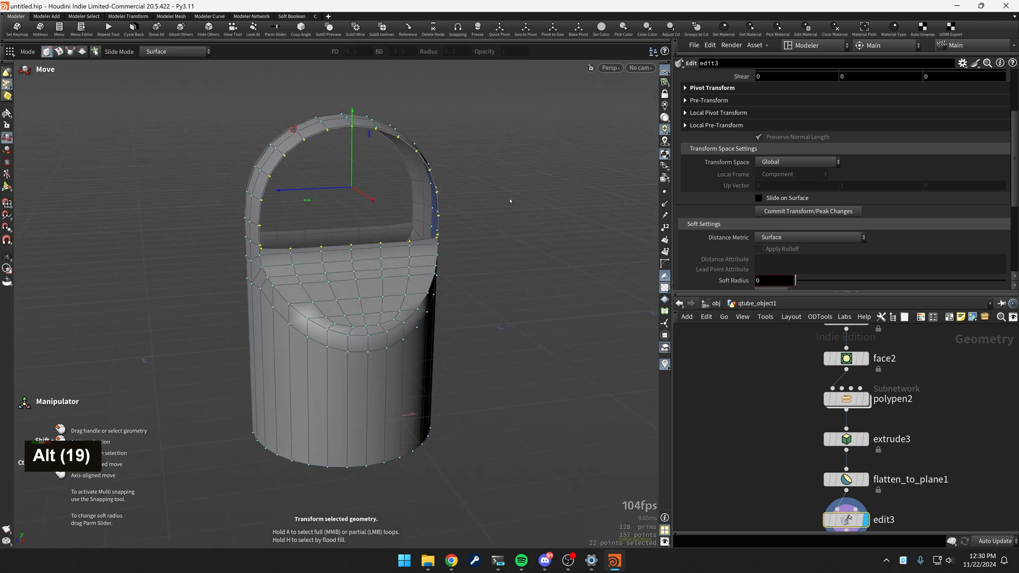
{"action": "key", "text": "e"}
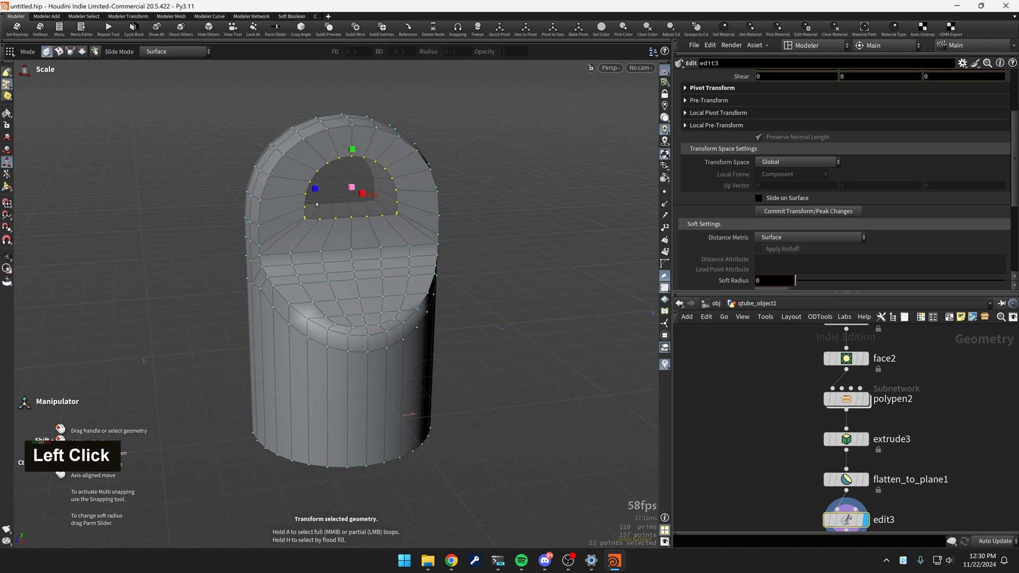
{"action": "key", "text": "Escape"}
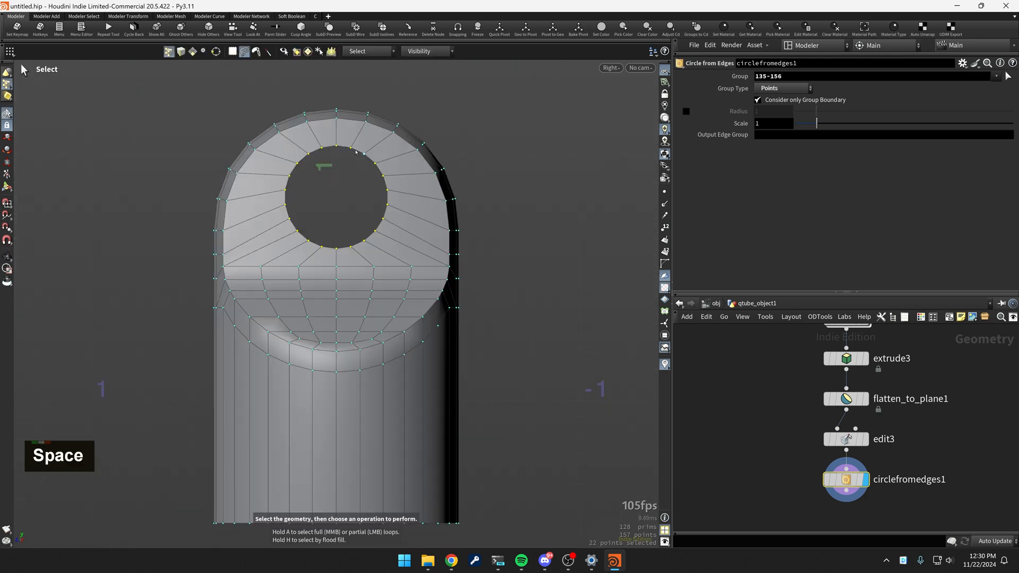
Circle the opening's edges and PolyExtrude the hole rim inward through the loop
{"action": "key", "text": "w"}
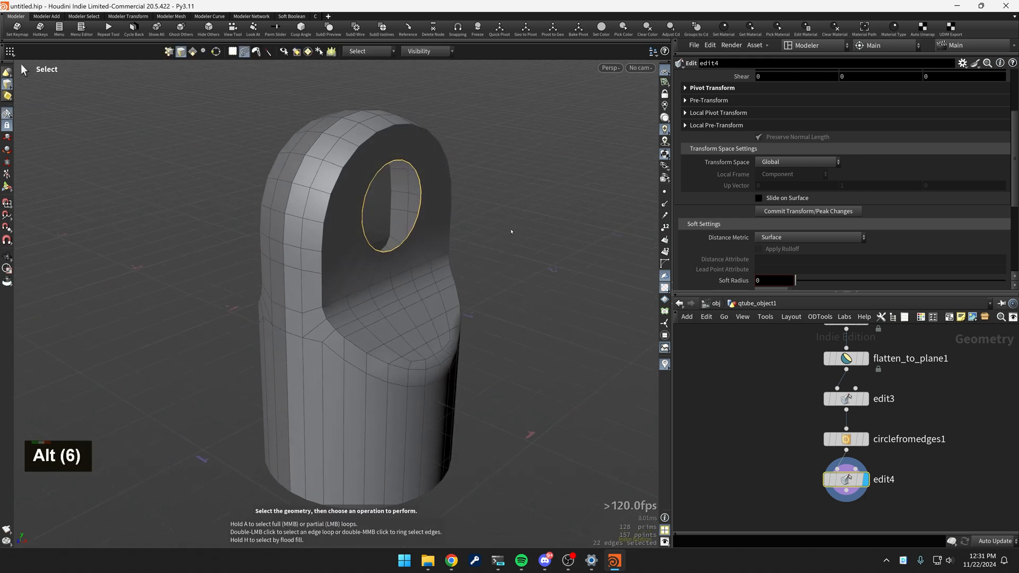
{"action": "key", "text": "ctrl+e"}
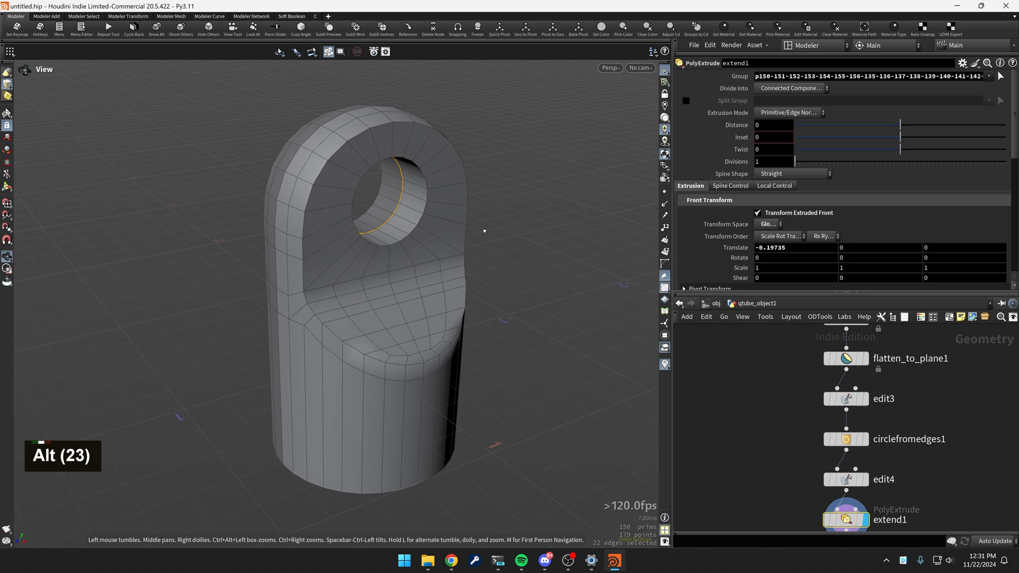
{"action": "left_click_drag", "start_coordinate": [484, 230], "coordinate": [497, 203]}
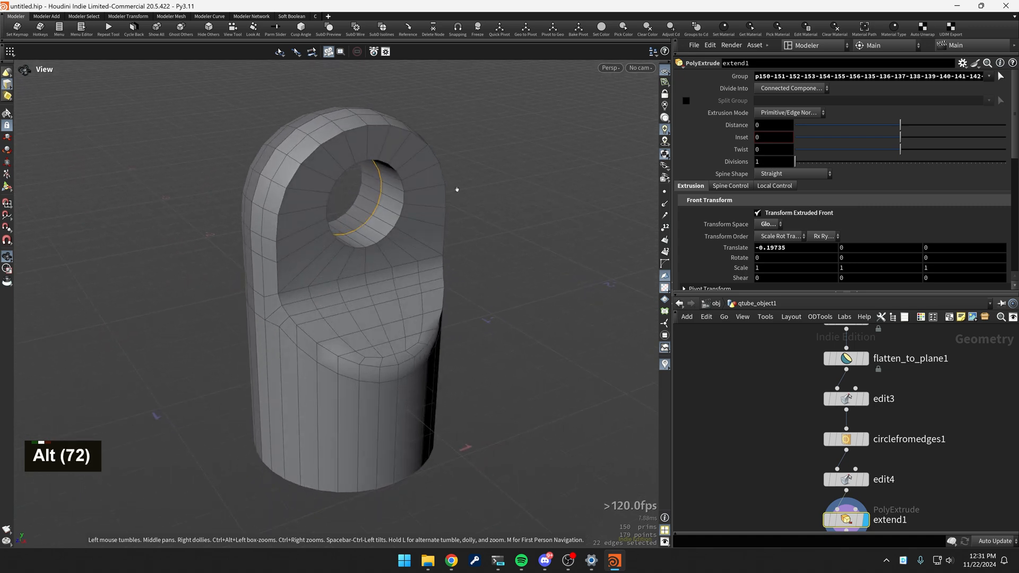
Bevel the outer loop and hole rim edges with reduced distance, 2 divisions, Crease shape
{"action": "double_click", "coordinate": [283, 201]}
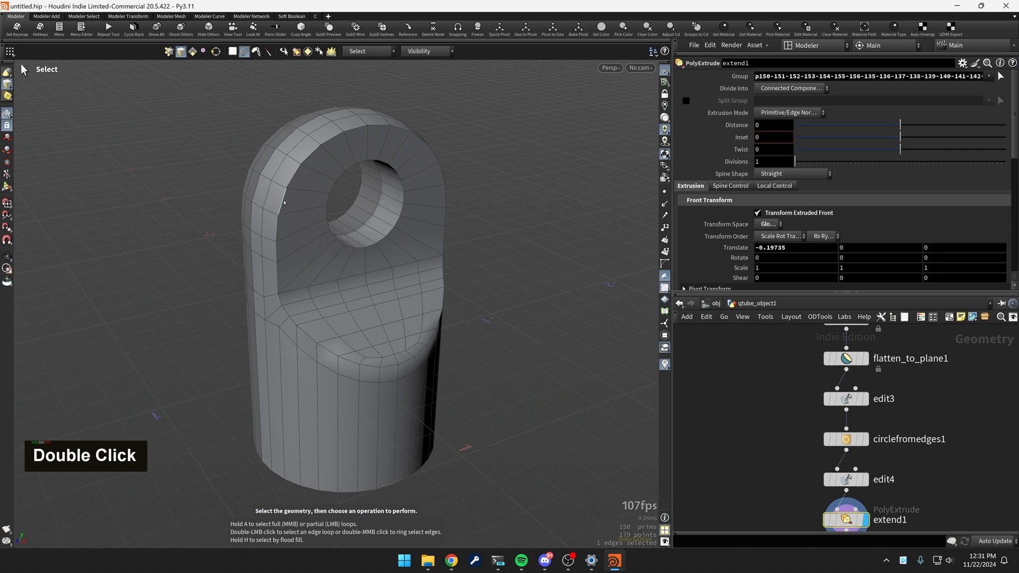
{"action": "double_click", "coordinate": [380, 241]}
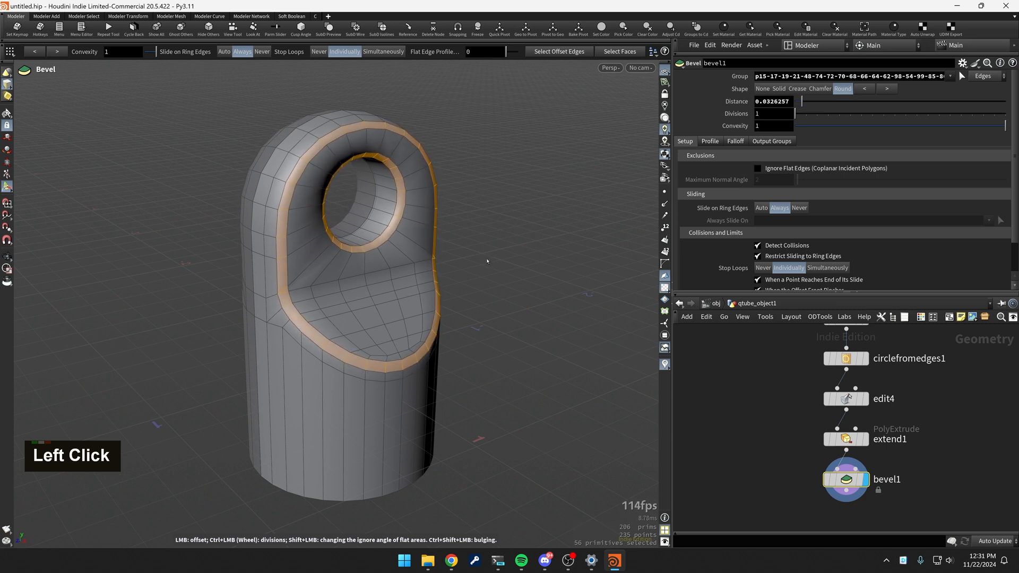
{"action": "scroll", "scroll_direction": "down", "scroll_amount": 3}
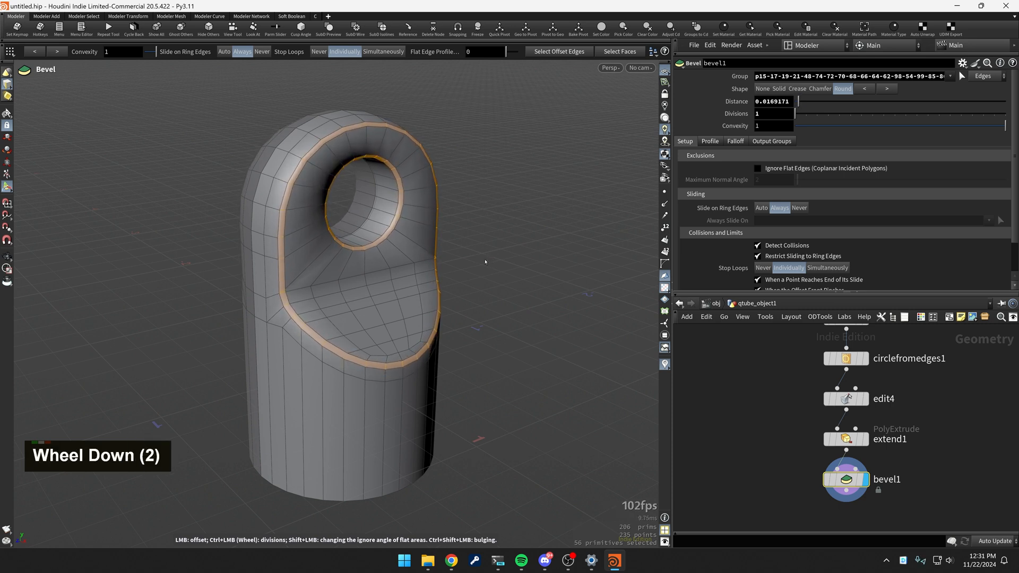
{"action": "scroll", "scroll_direction": "down", "scroll_amount": 3}
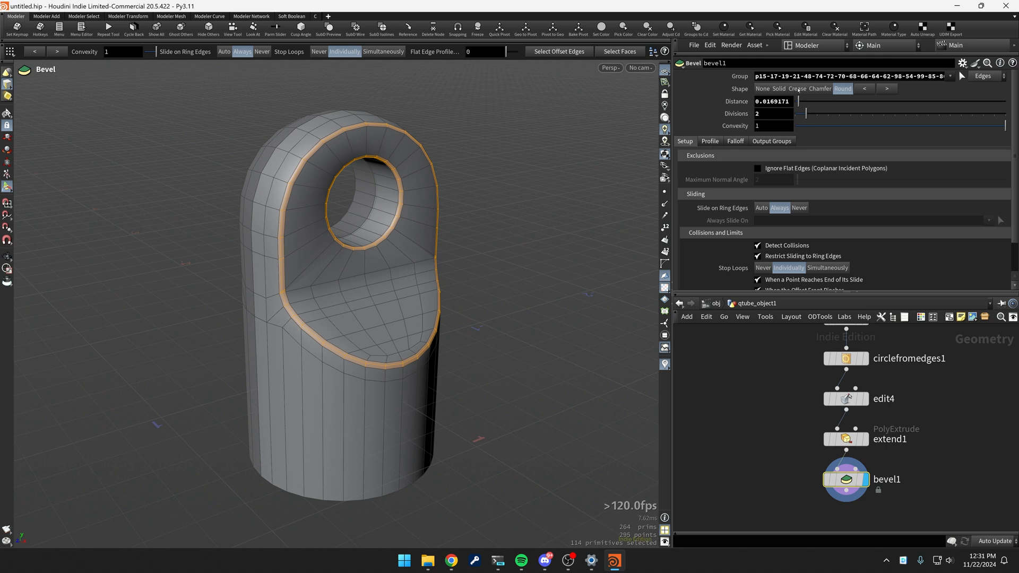
{"action": "left_click", "coordinate": [797, 88]}
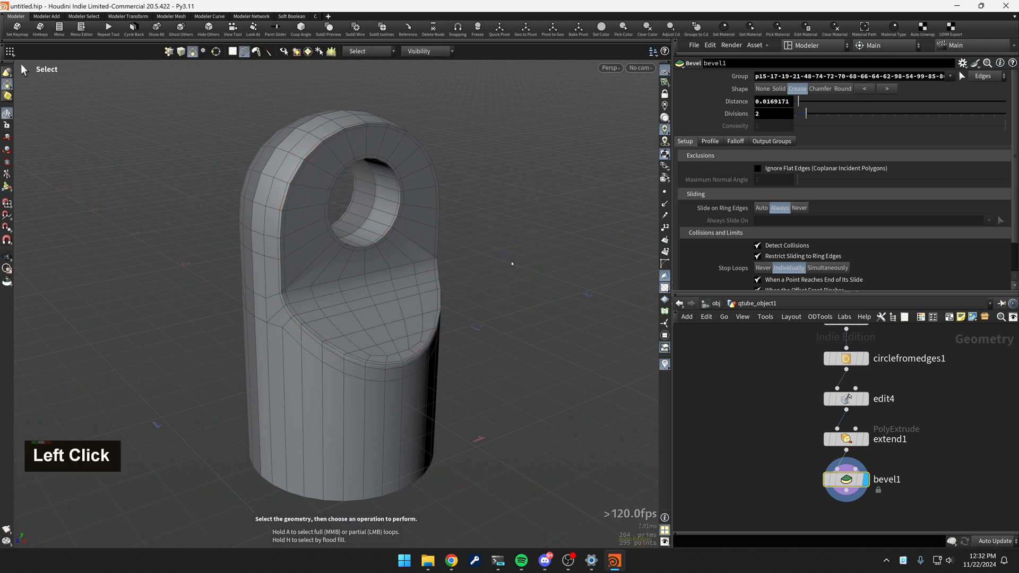
{"action": "mouse_move", "coordinate": [496, 242]}
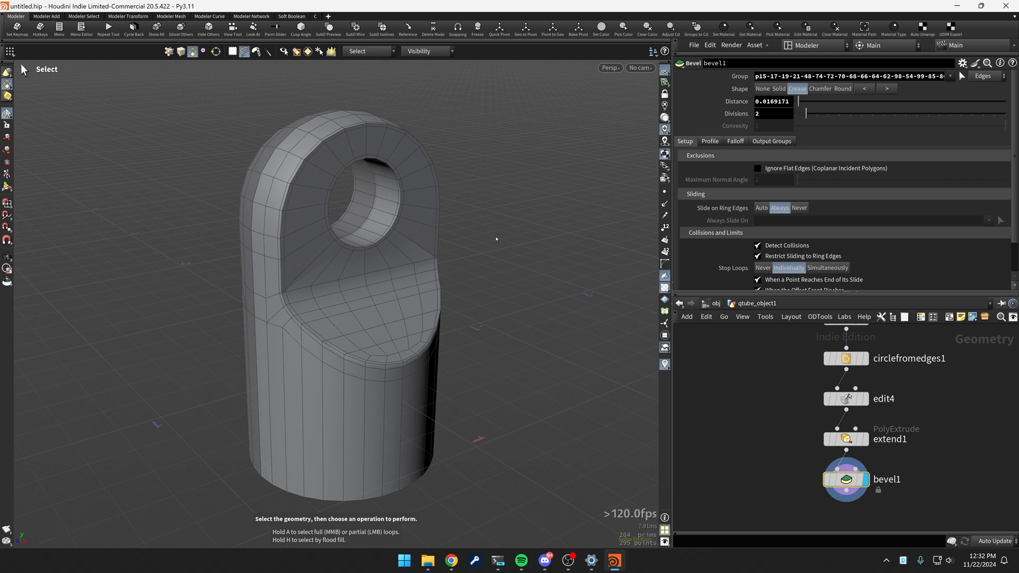
{"action": "mouse_move", "coordinate": [496, 235]}
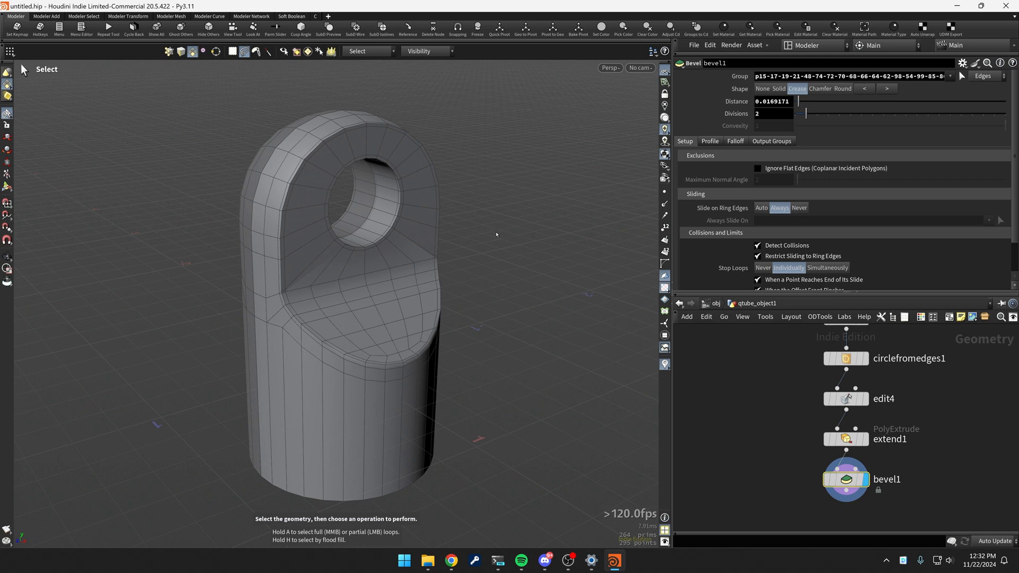
{"action": "mouse_move", "coordinate": [478, 244]}
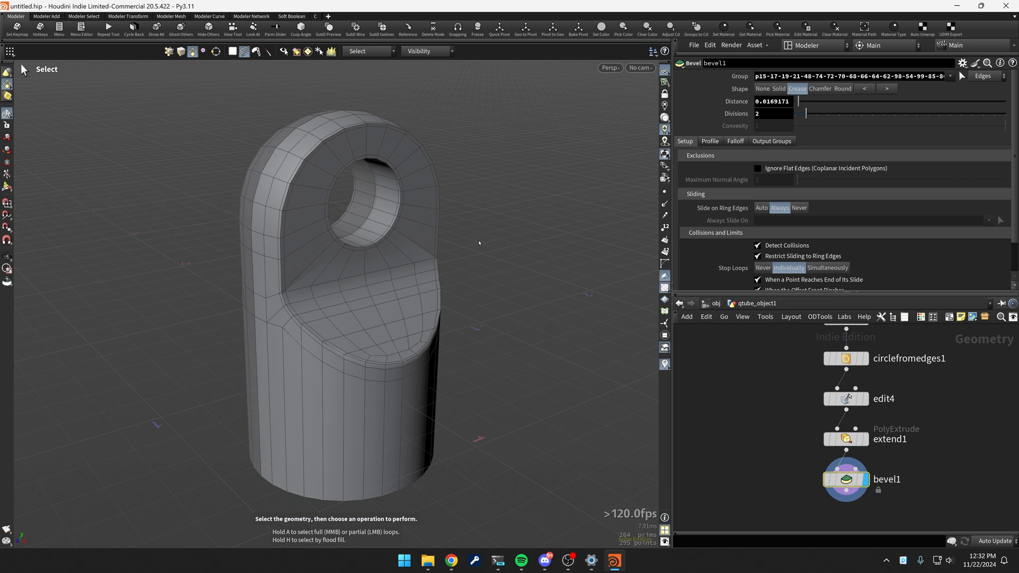
Preview the clevis with a Preview SubD at Divisions 2, then return to the Bevel node
{"action": "key", "text": "f1"}
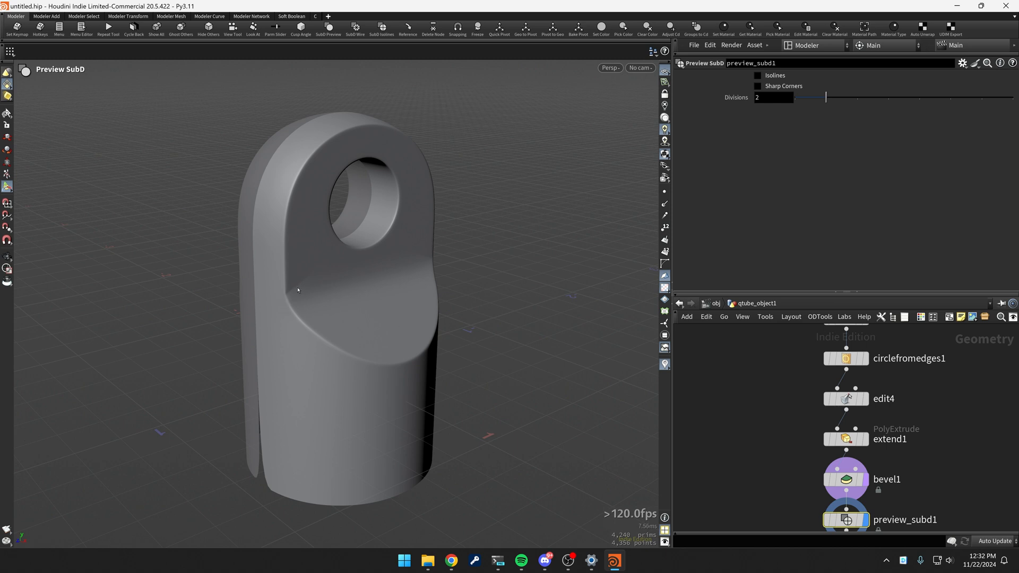
{"action": "mouse_move", "coordinate": [285, 299]}
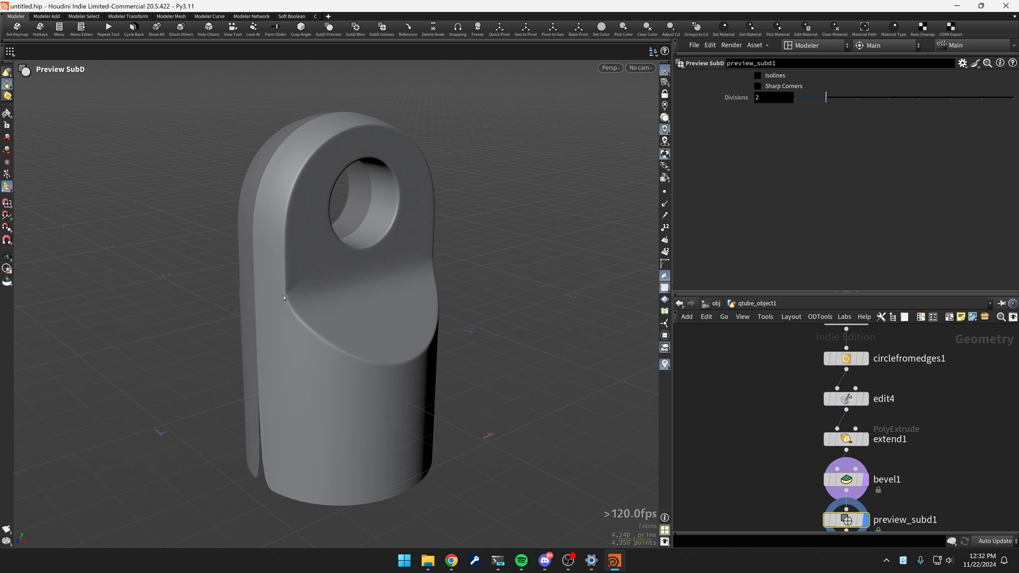
{"action": "mouse_move", "coordinate": [338, 303]}
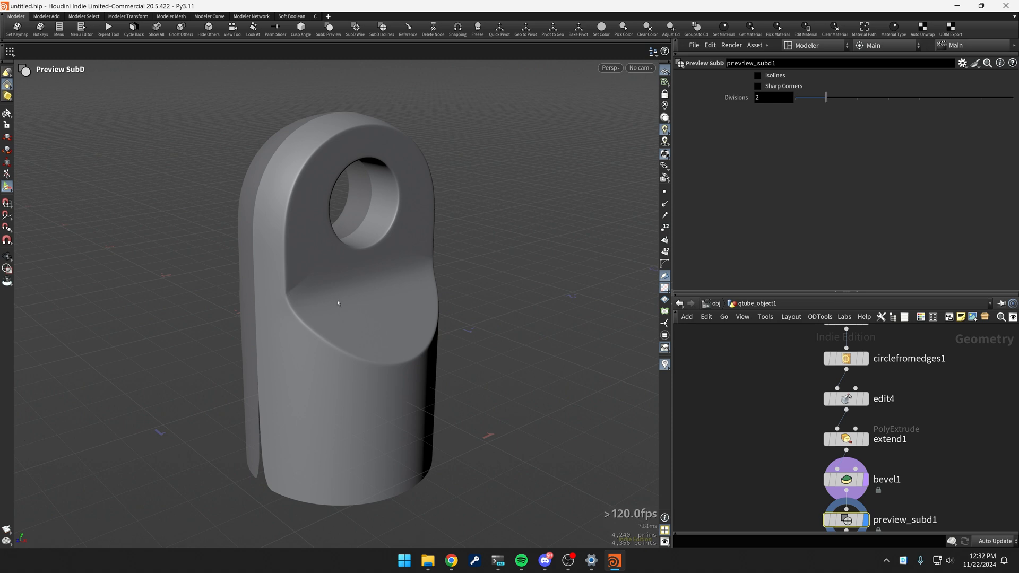
{"action": "mouse_move", "coordinate": [316, 331]}
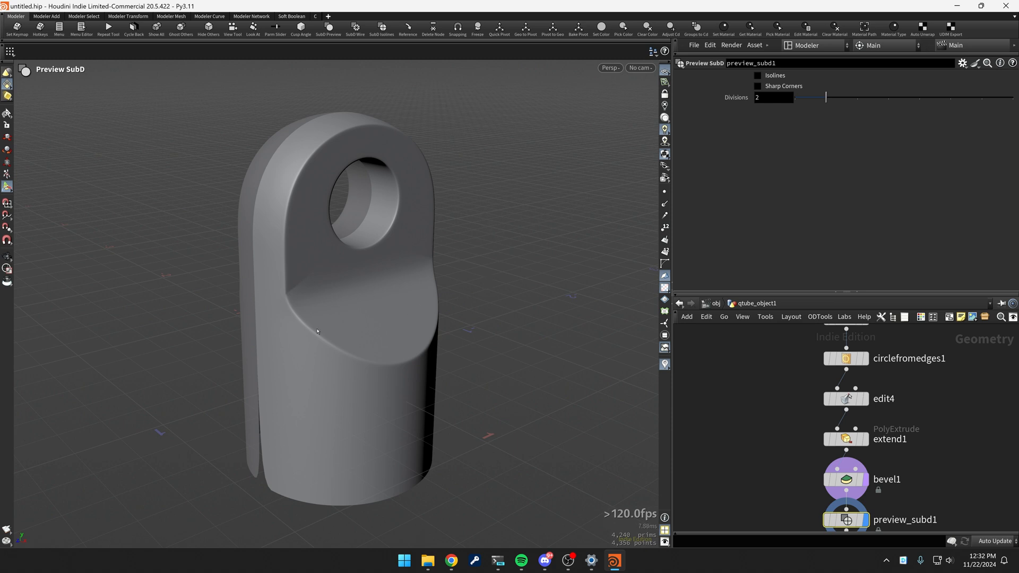
{"action": "left_click", "coordinate": [846, 479]}
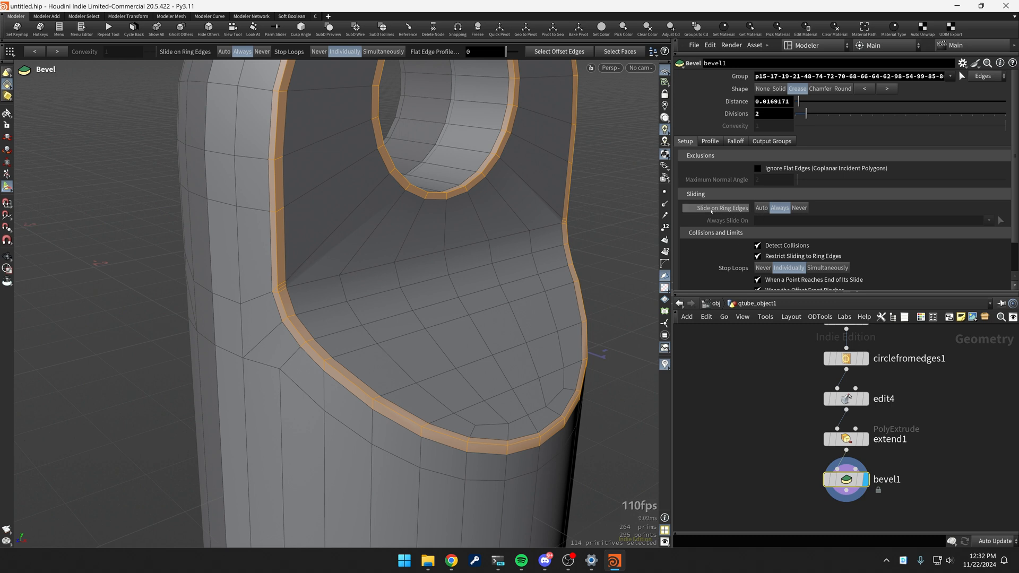
Set bevel1's Slide on Ring Edges to Auto and start a Symmetrize clipping across X
{"action": "left_click", "coordinate": [760, 207]}
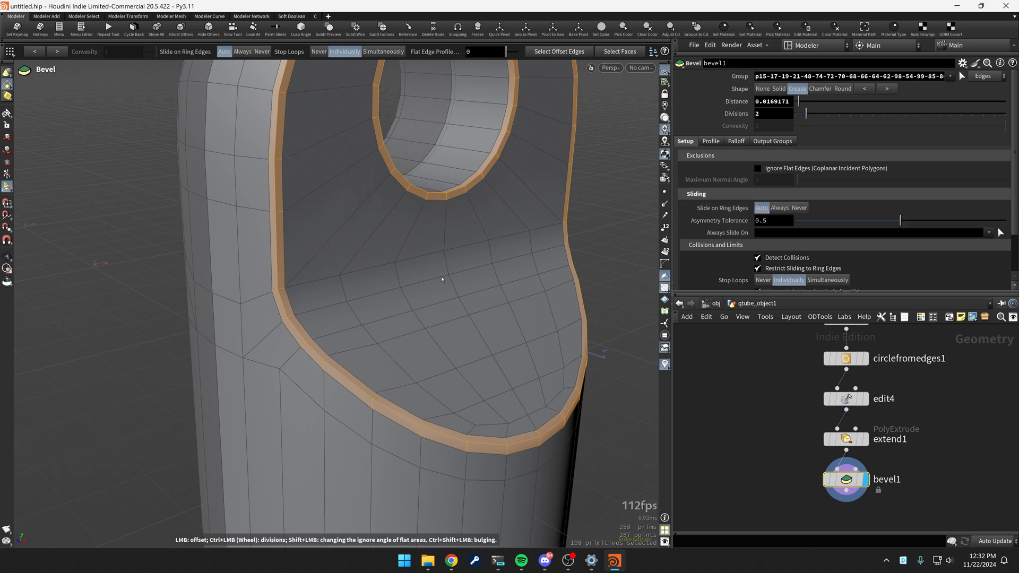
{"action": "mouse_move", "coordinate": [586, 269]}
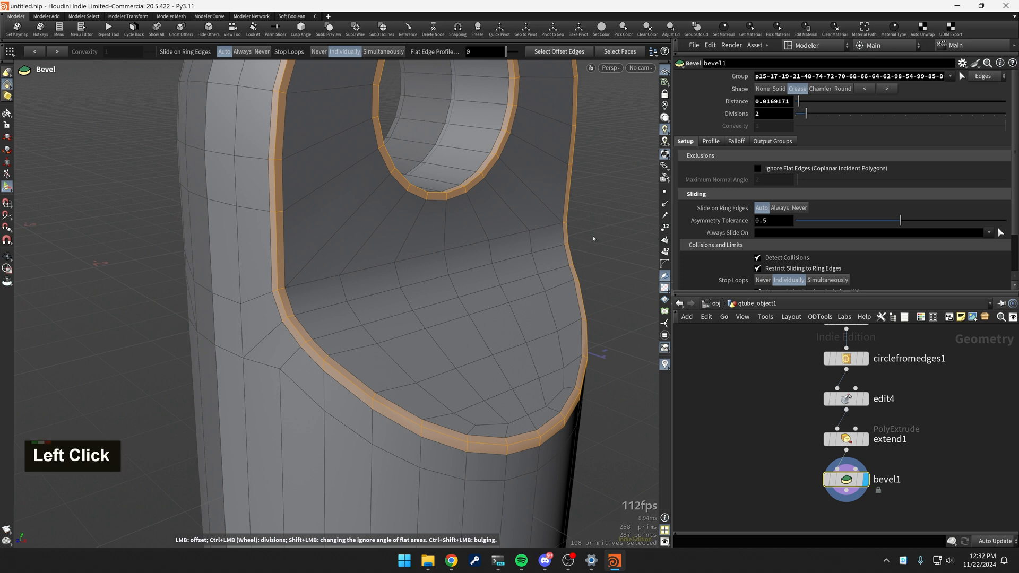
{"action": "key", "text": "f1"}
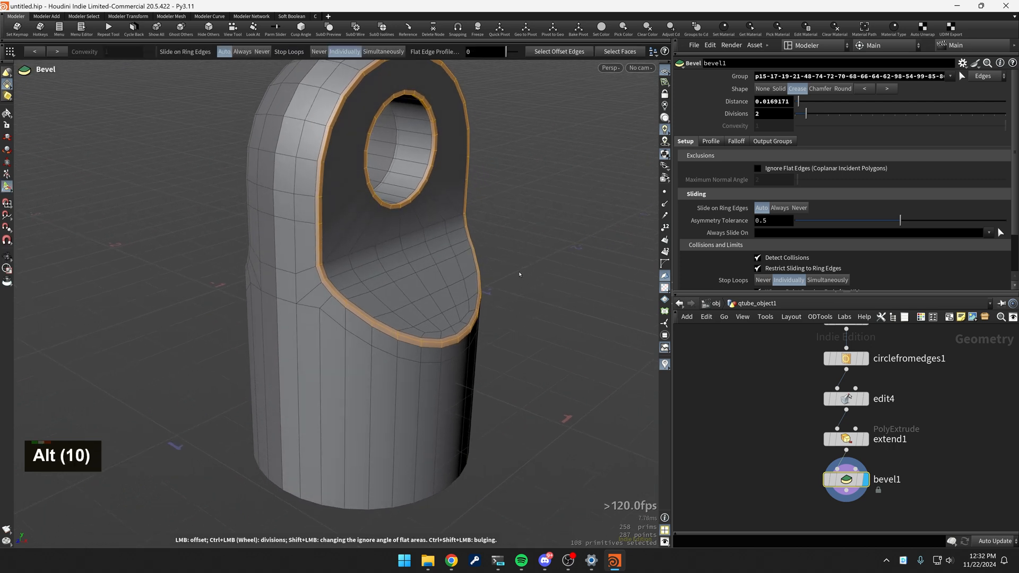
{"action": "key", "text": "alt+x"}
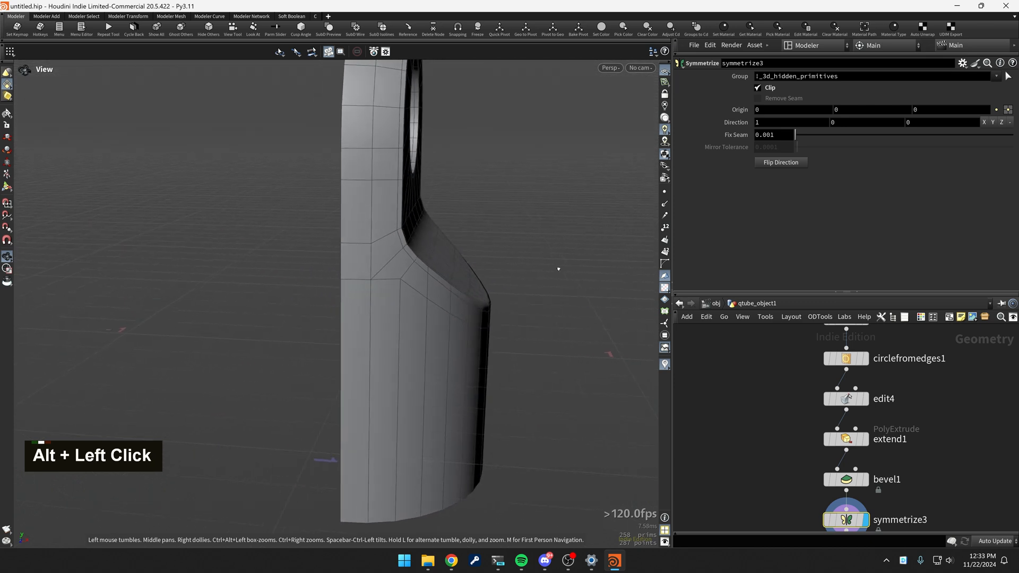
Orbit the fully mirrored, subdivided eye-bolt to inspect both sides
{"action": "left_click_drag", "start_coordinate": [559, 268], "coordinate": [509, 333]}
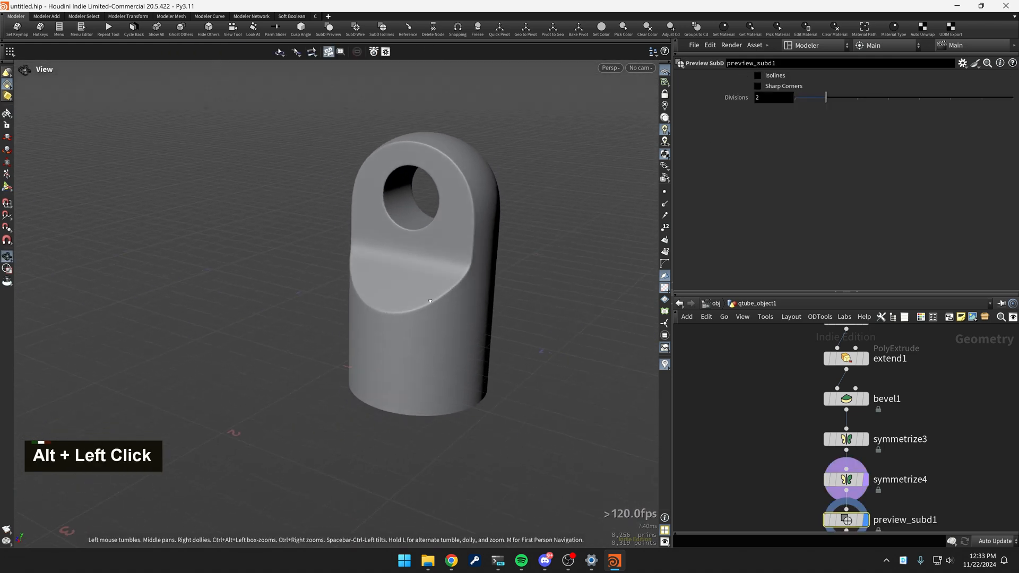
{"action": "left_click_drag", "start_coordinate": [429, 301], "coordinate": [473, 304]}
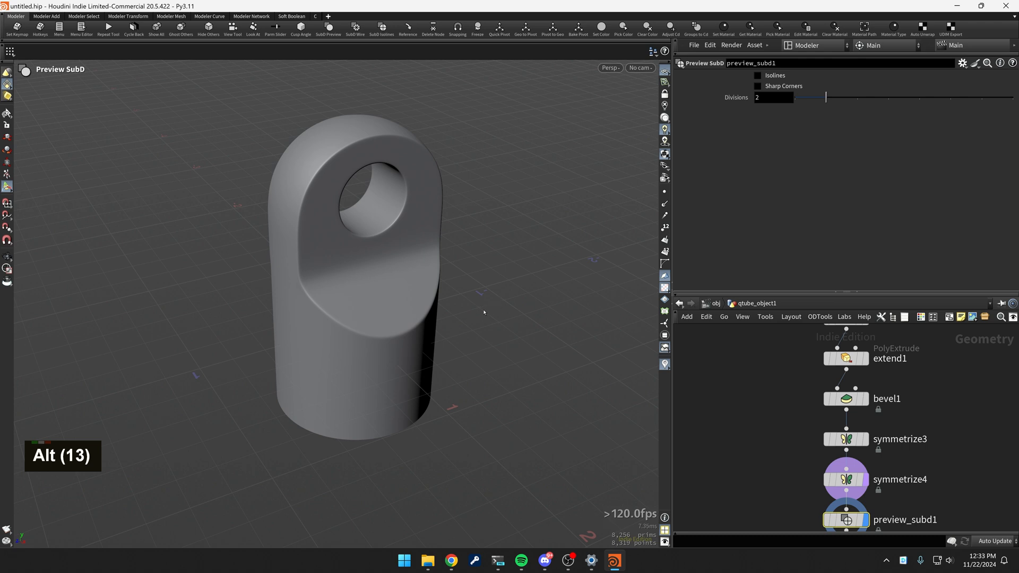
{"action": "mouse_move", "coordinate": [481, 319]}
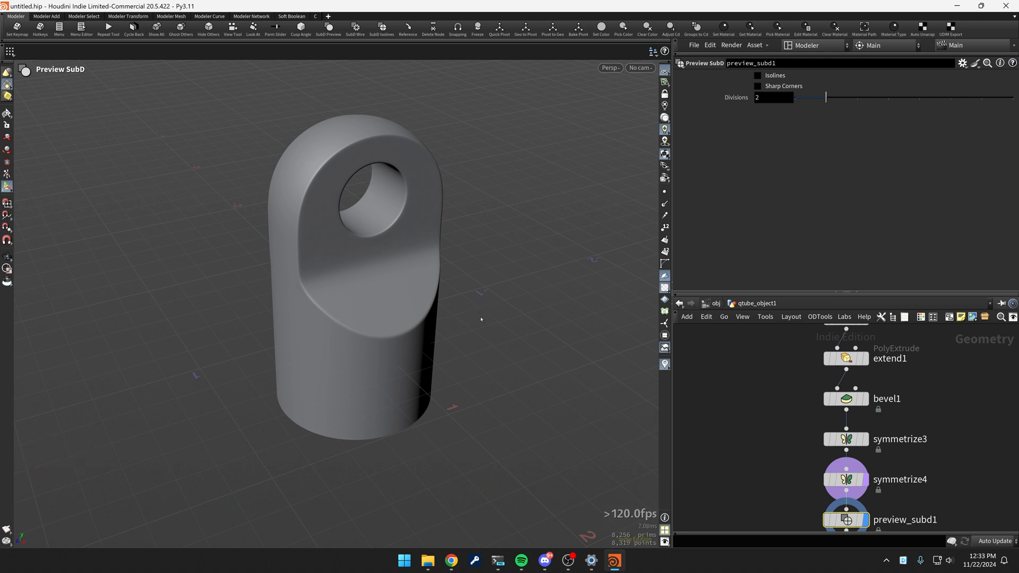